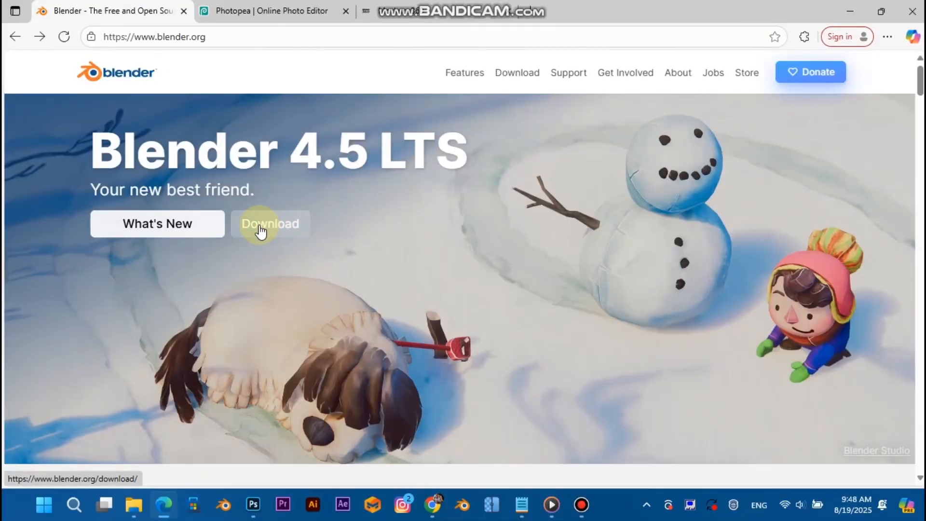
- View blender.org's Download page with the macOS, Linux and other versions list, then switch to Photopea
click(270, 224)
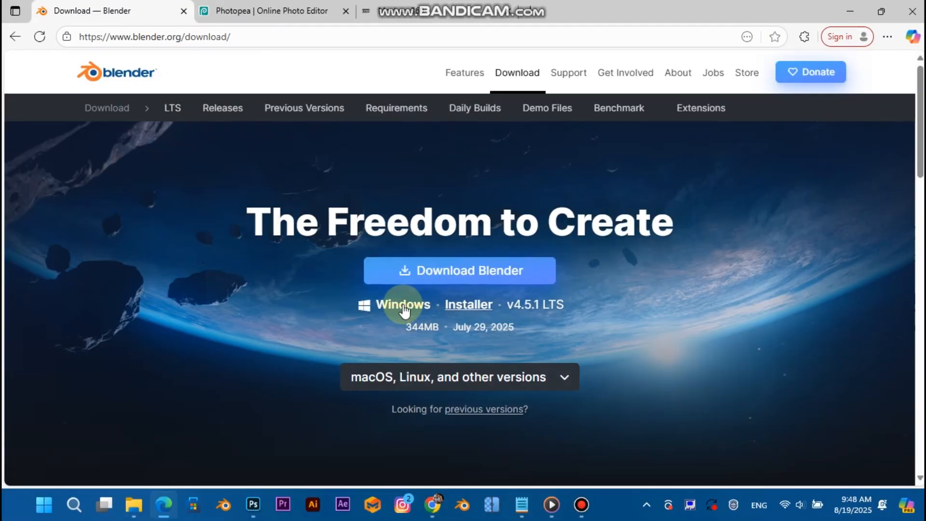
click(459, 377)
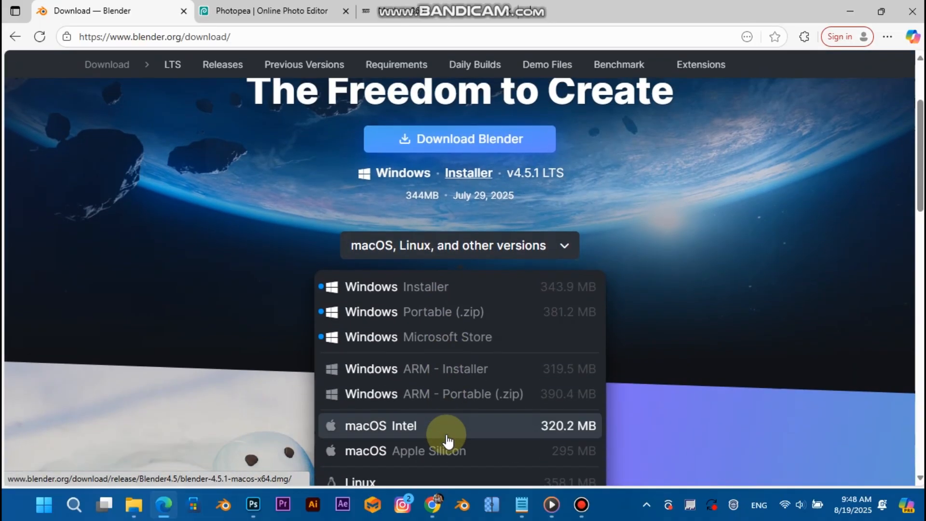
click(273, 11)
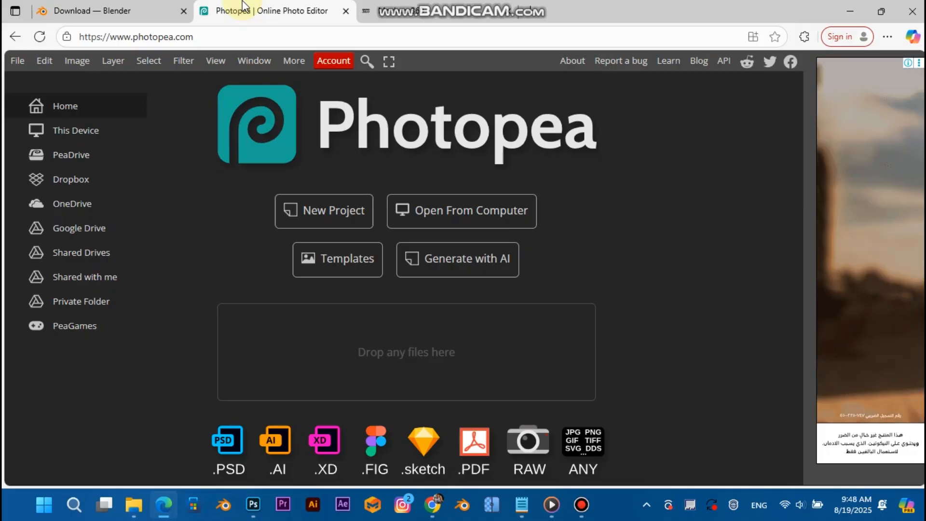
- Go to the Shopify store's Catalog and open the 3D Shopify Website Intro Video product
click(454, 11)
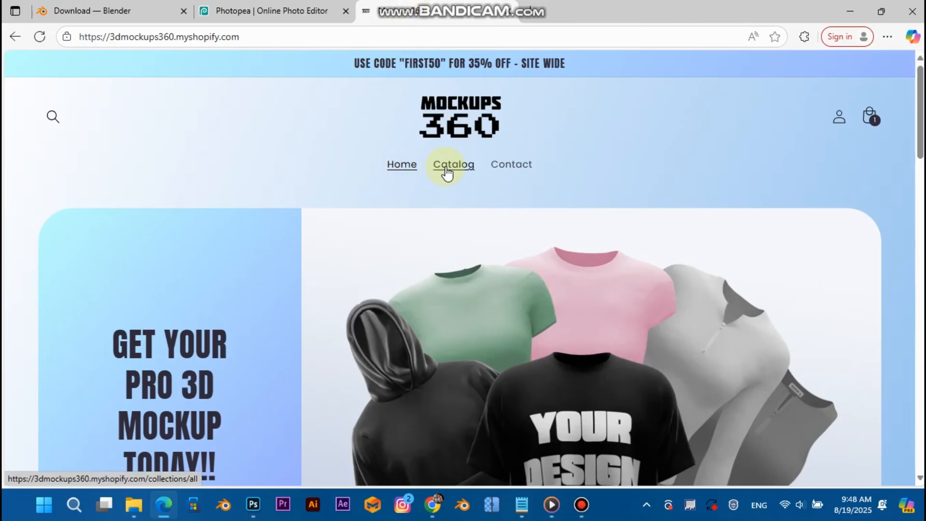
click(453, 164)
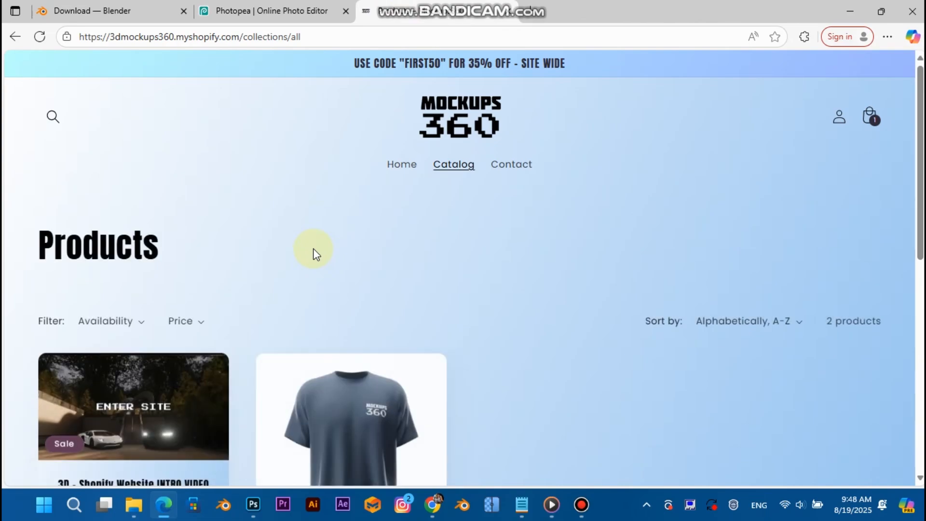
scroll(down, 3)
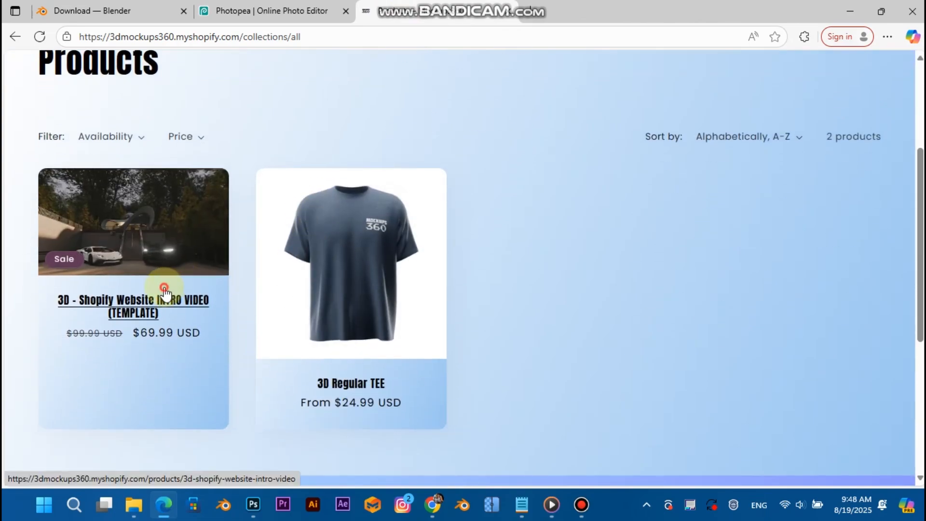
click(132, 306)
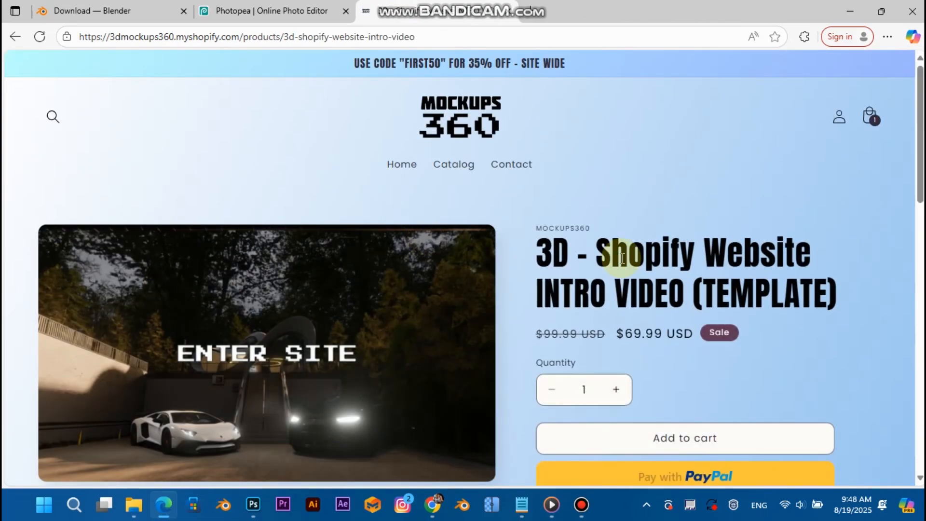
- Browse the product page, viewing an image at full size with its ENTER SITE preview
scroll(down, 3)
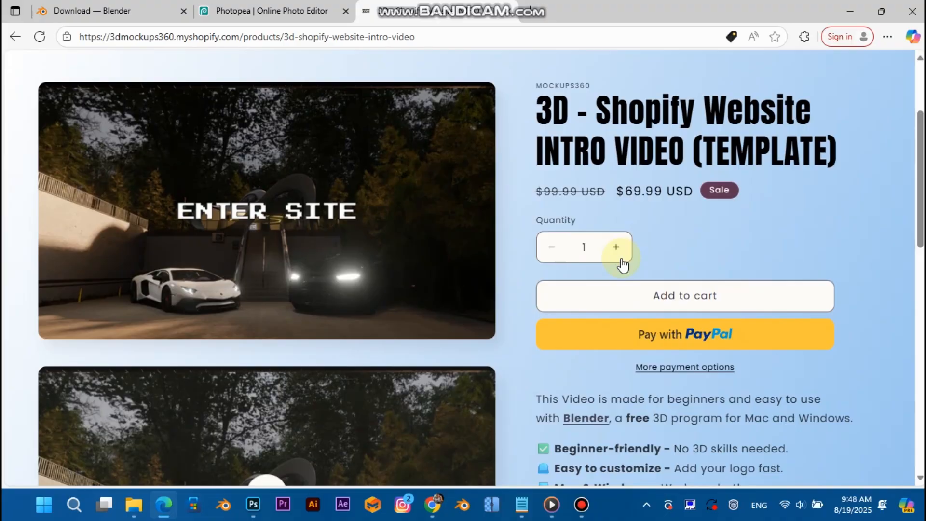
scroll(down, 3)
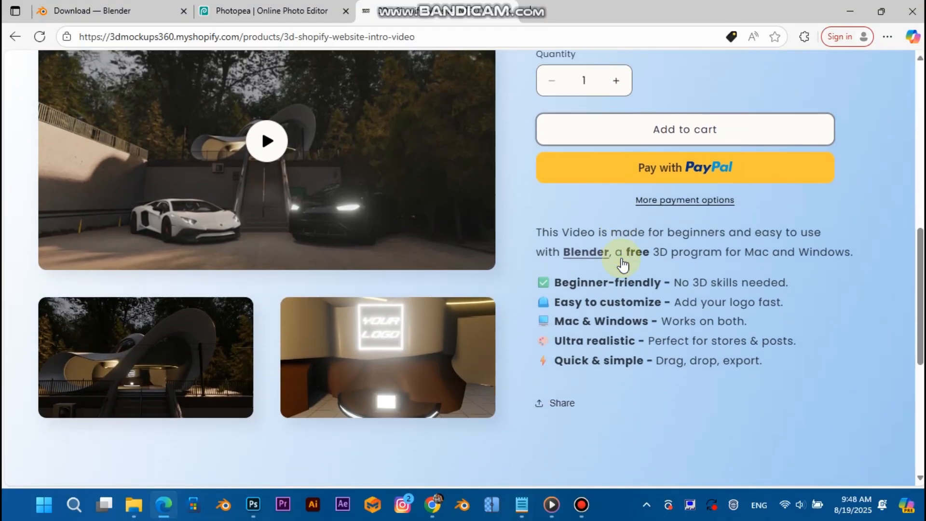
scroll(down, 3)
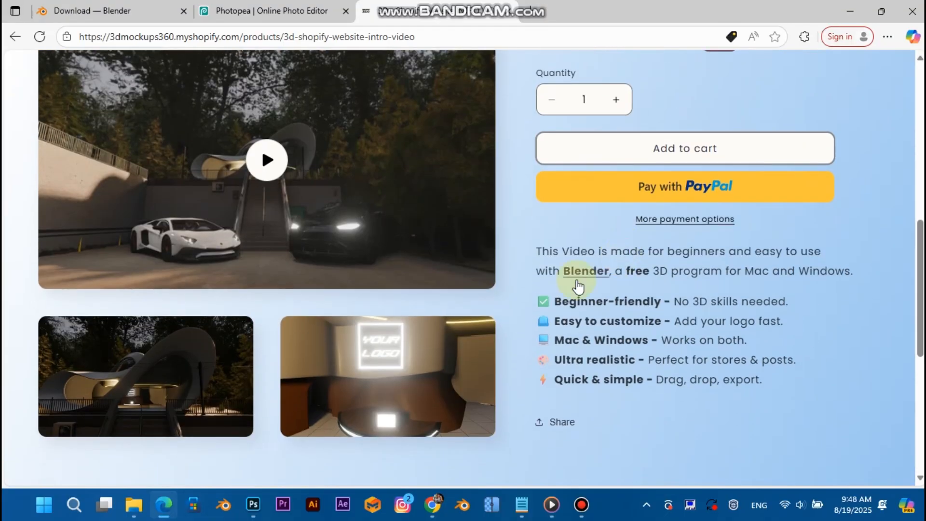
click(388, 375)
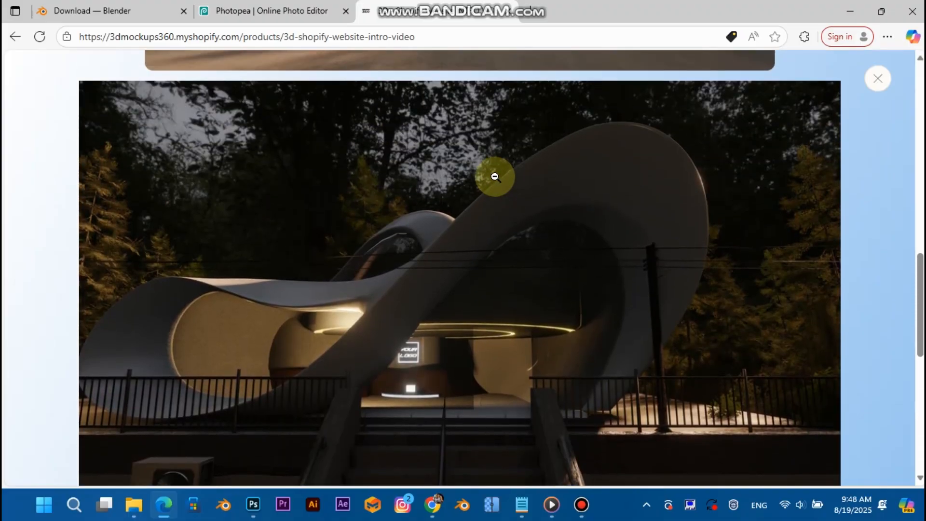
scroll(down, 3)
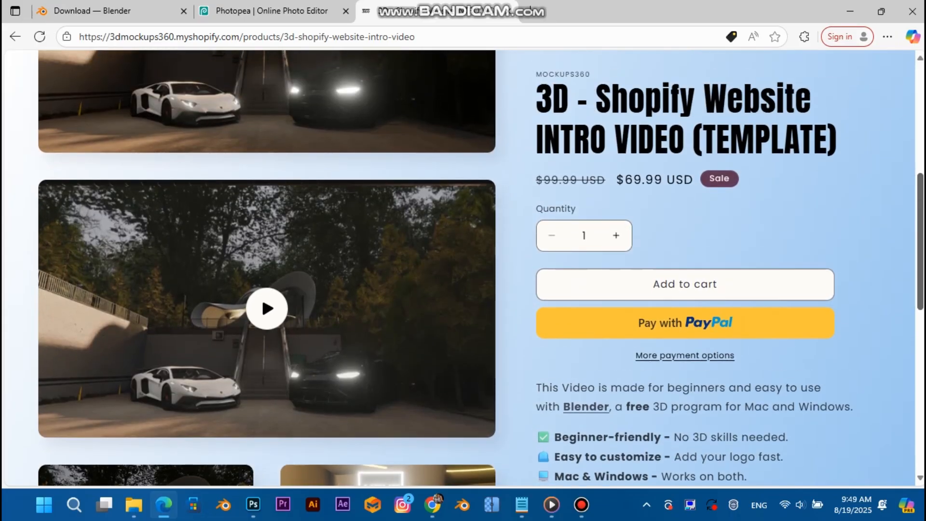
scroll(down, 3)
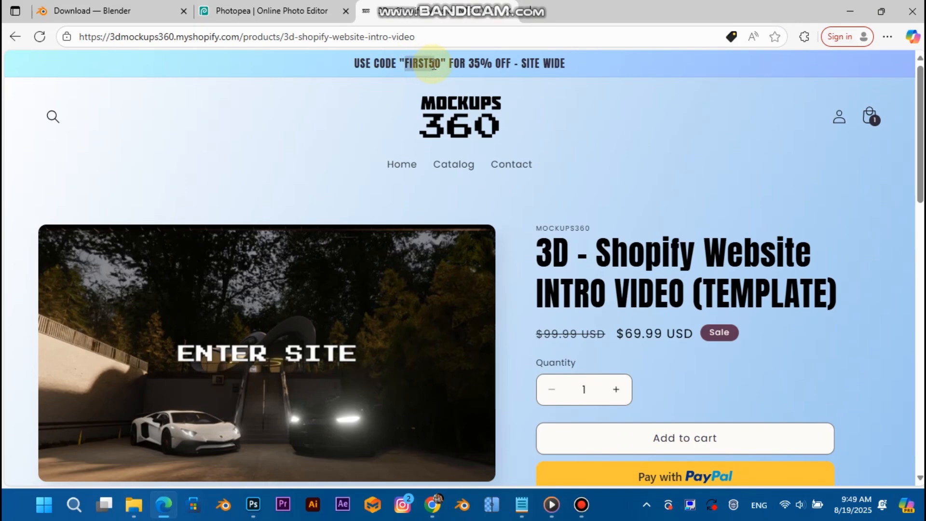
double_click(425, 63)
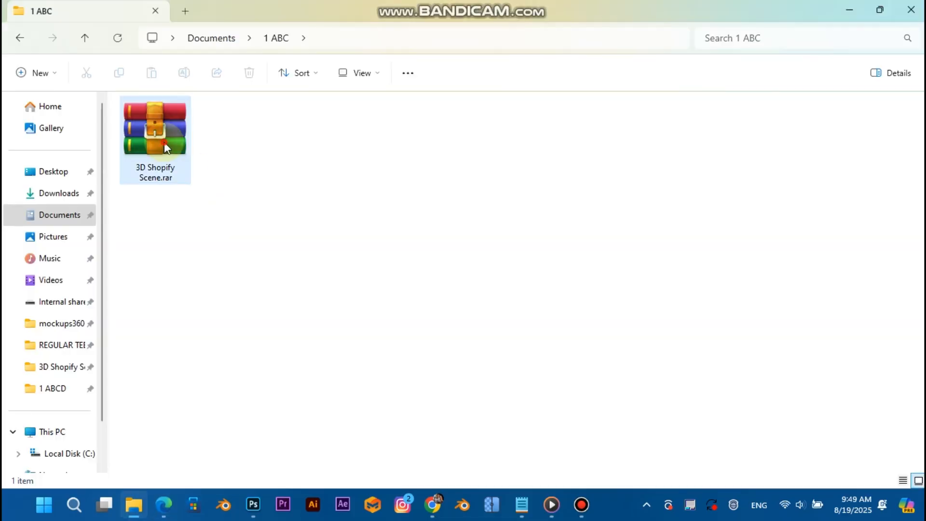
- Extract the 3D Shopify Scene .rar and open 3D Shopify Scene.blend from the extracted folder
right_click(154, 128)
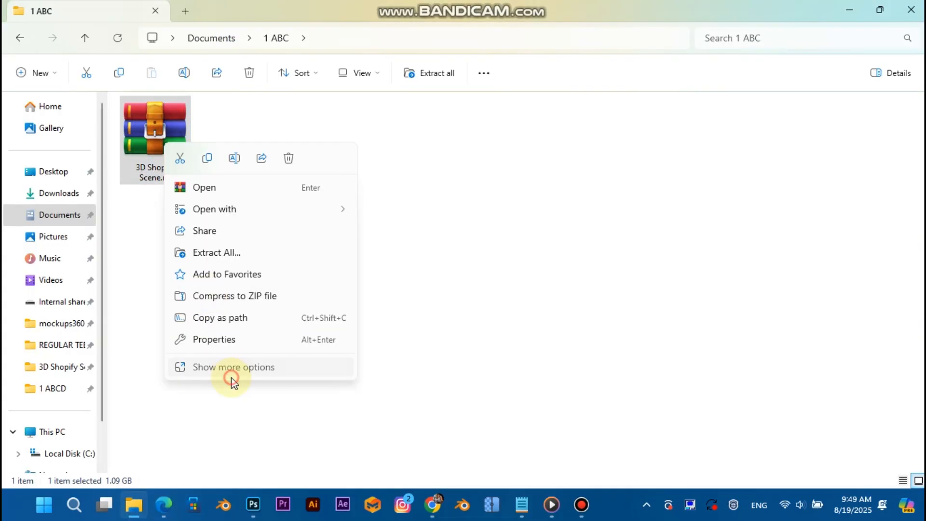
click(217, 251)
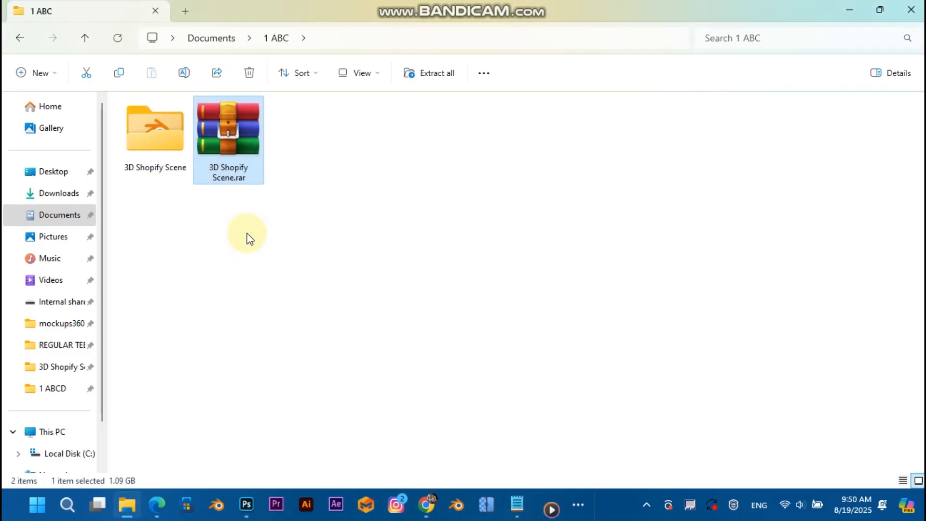
double_click(154, 126)
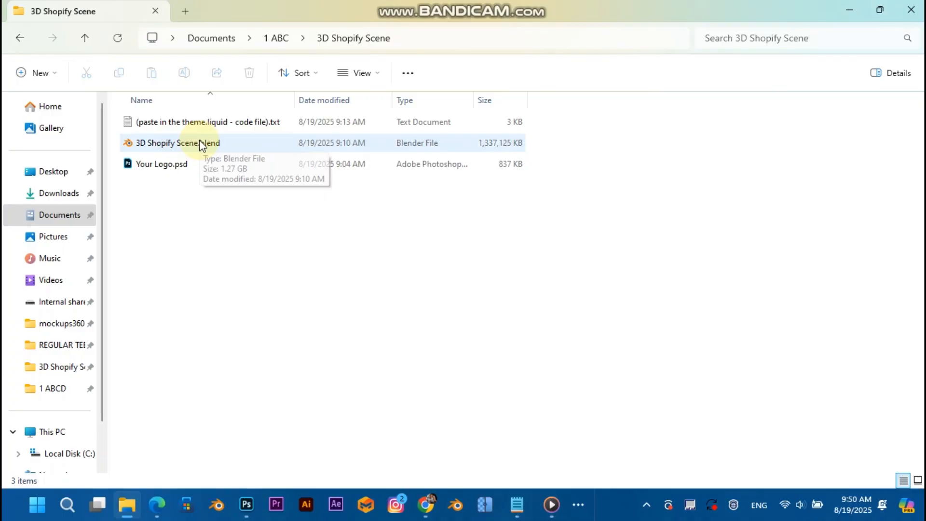
double_click(178, 143)
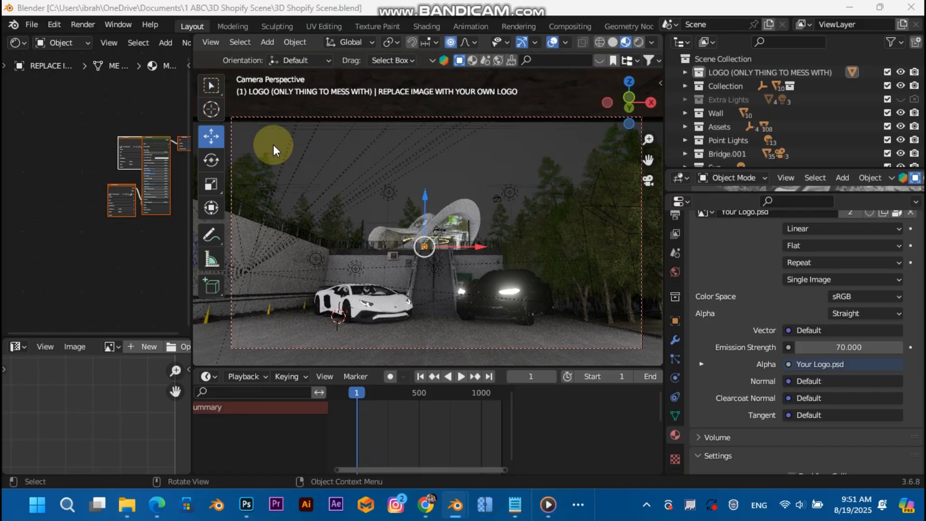
- Move the timeline playhead to frame 727 to show the interior with the YOUR LOGO sign
click(530, 376)
text(727)
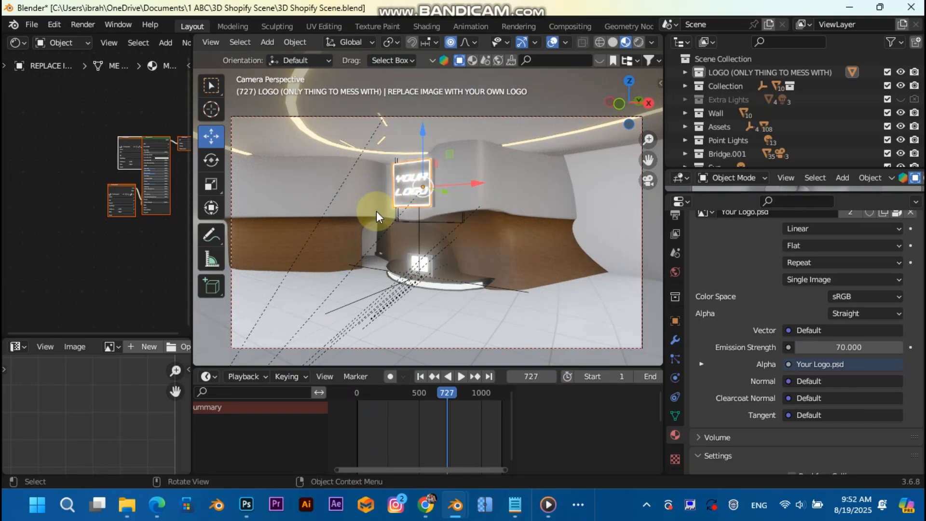
mouse_move(422, 251)
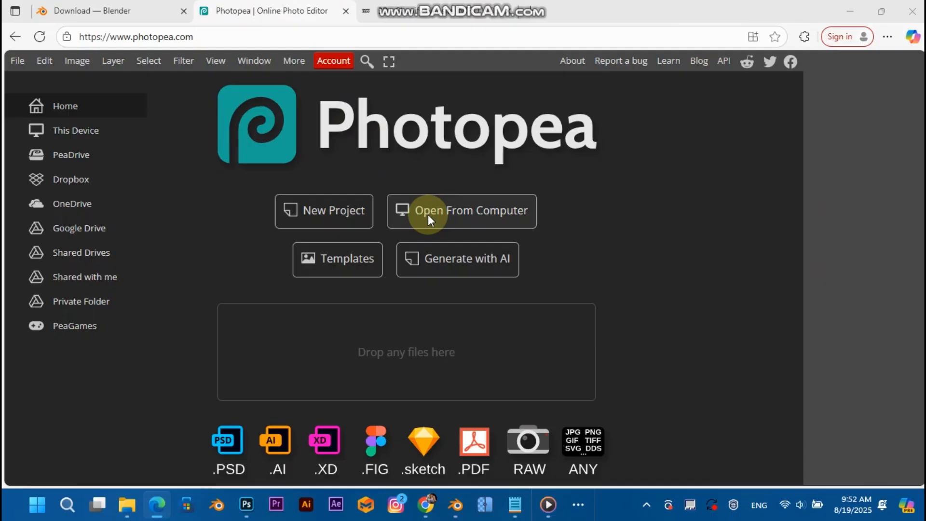
- Open Your Logo.psd from 1 ABC > 3D Shopify Scene and hide the 'Hide this' placeholder group
click(461, 212)
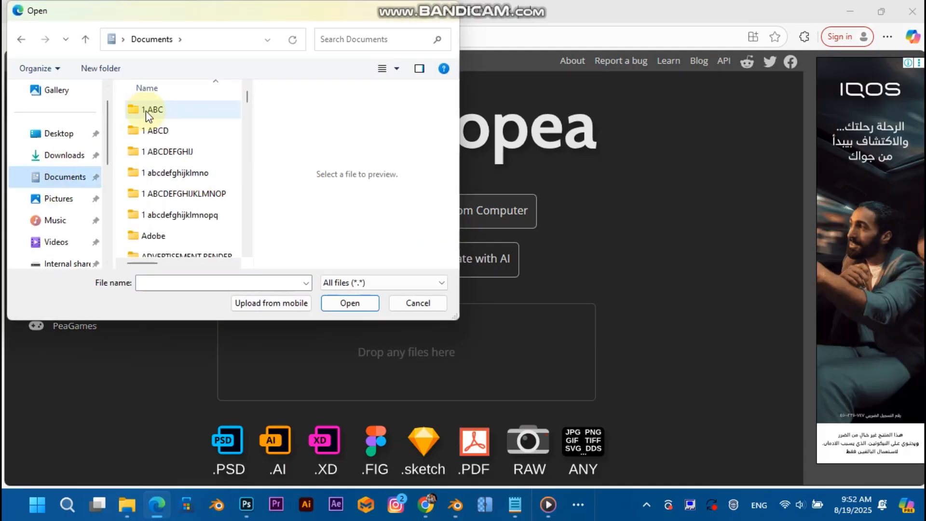
double_click(153, 109)
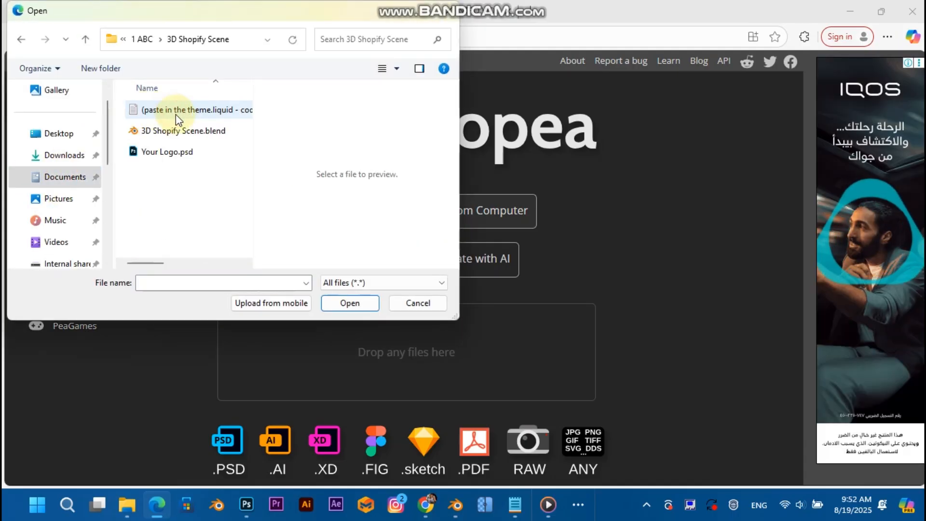
click(167, 151)
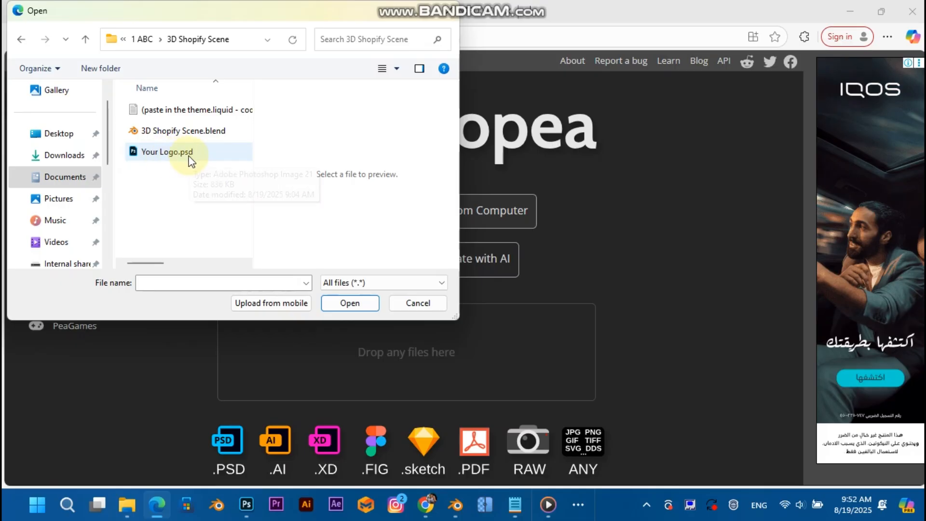
click(417, 301)
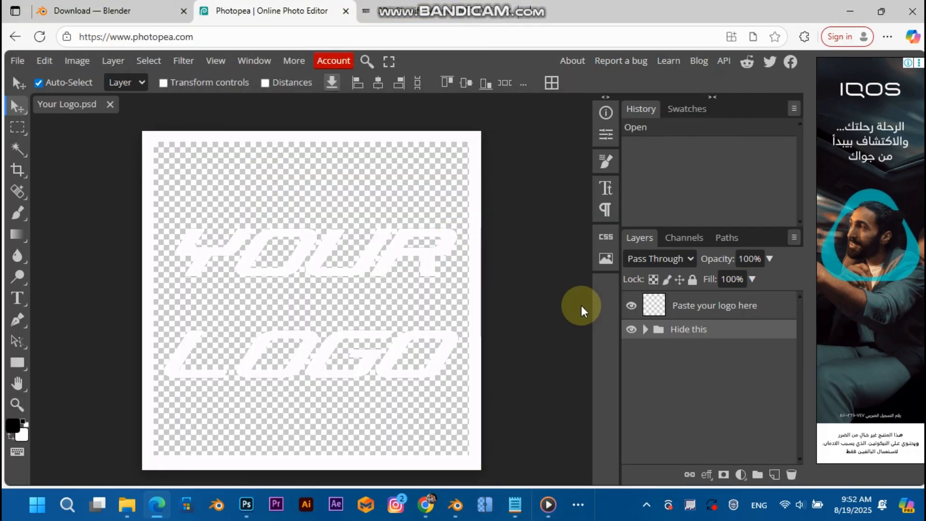
click(631, 328)
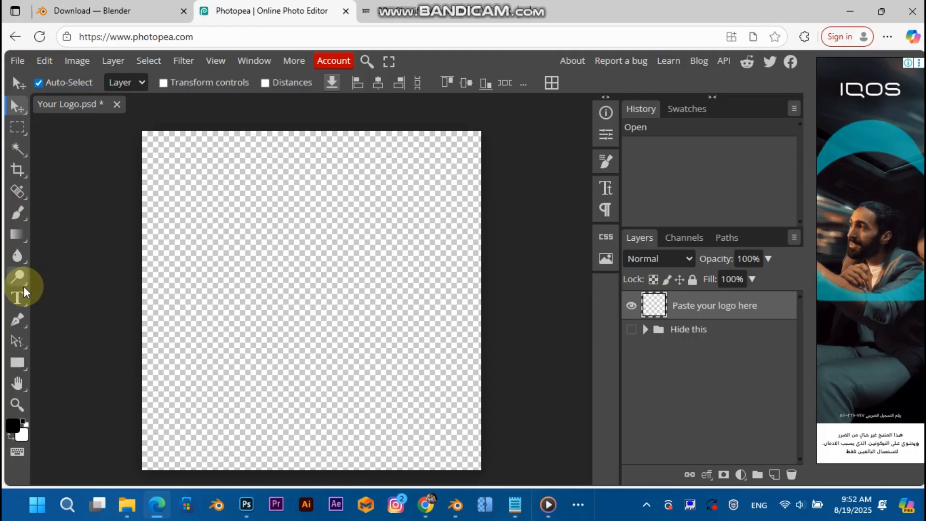
- Add a text layer reading HI at size 500 on the canvas
click(18, 297)
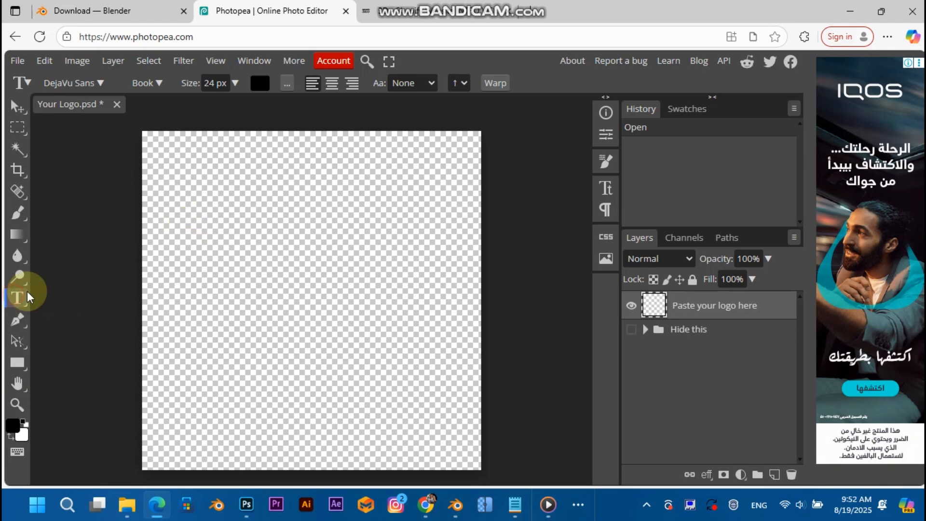
click(233, 264)
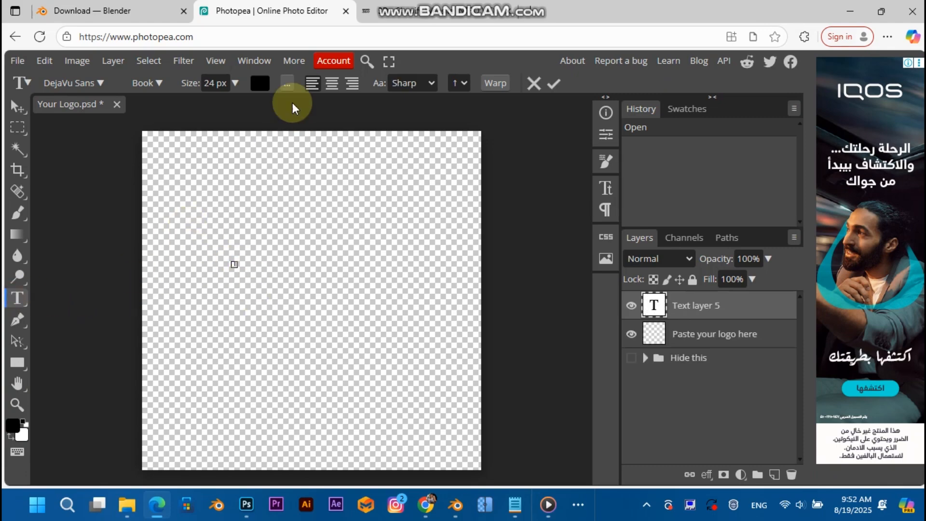
click(214, 83)
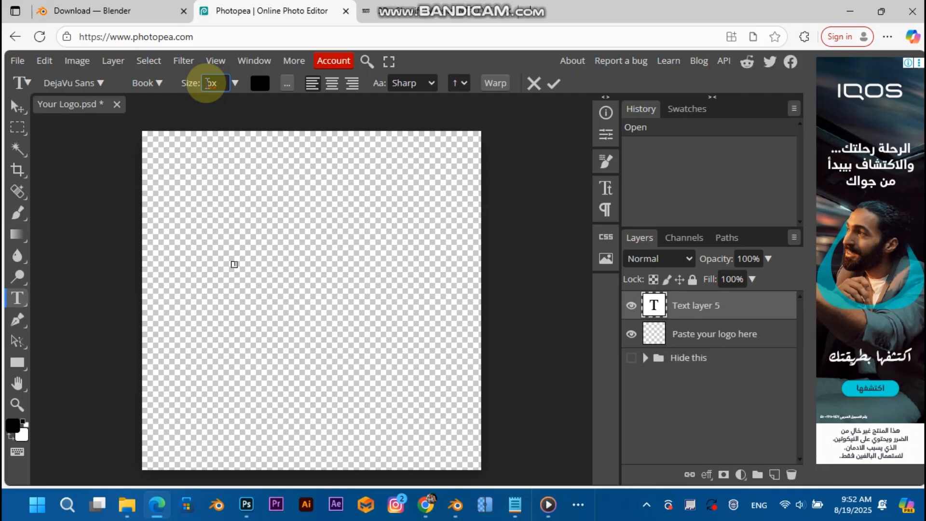
text(500)
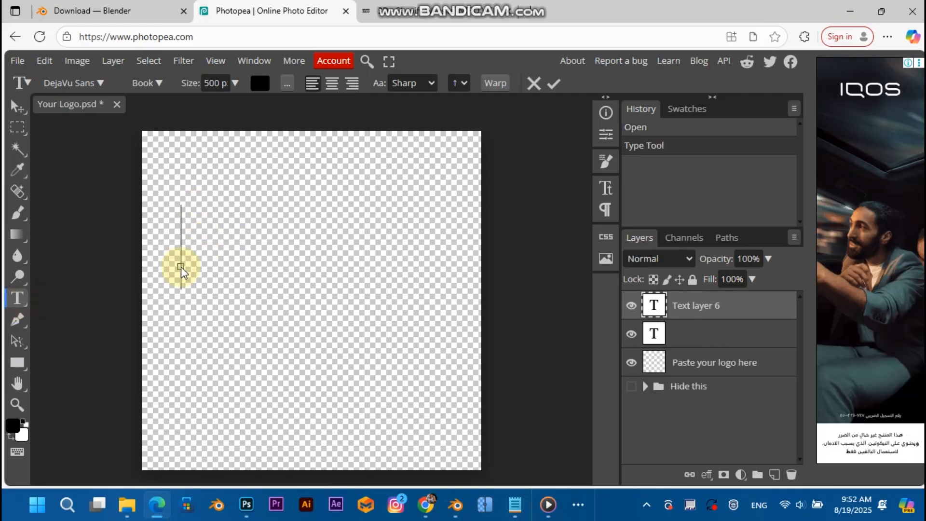
text(HI)
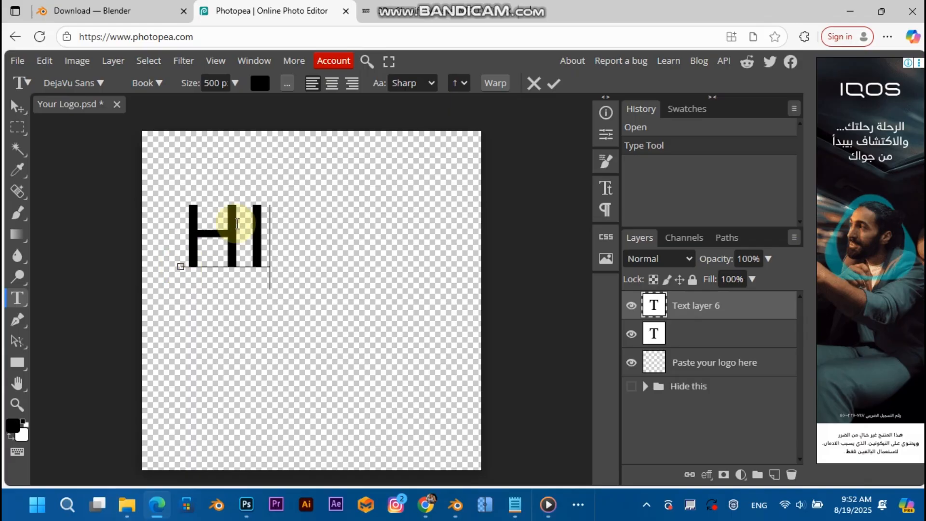
- Colour the HI text pure blue and save the changes to Your Logo.psd
click(387, 61)
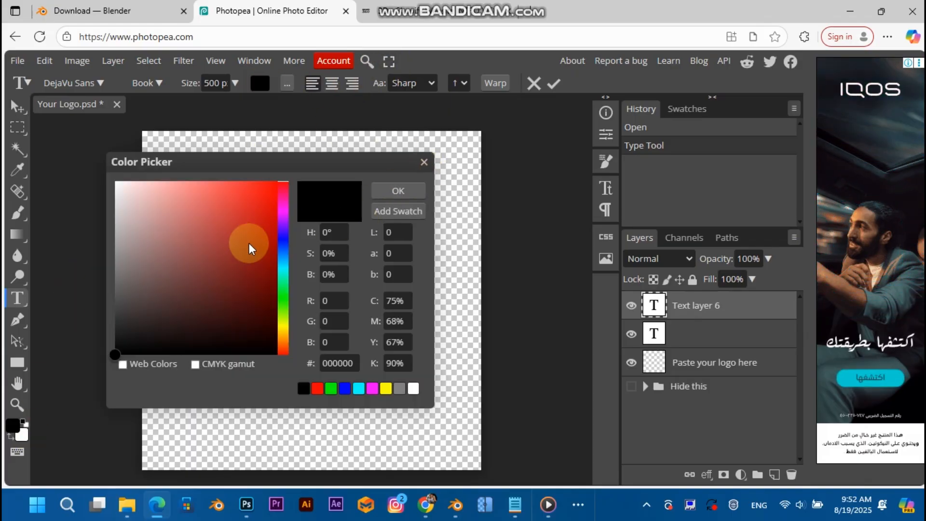
click(277, 181)
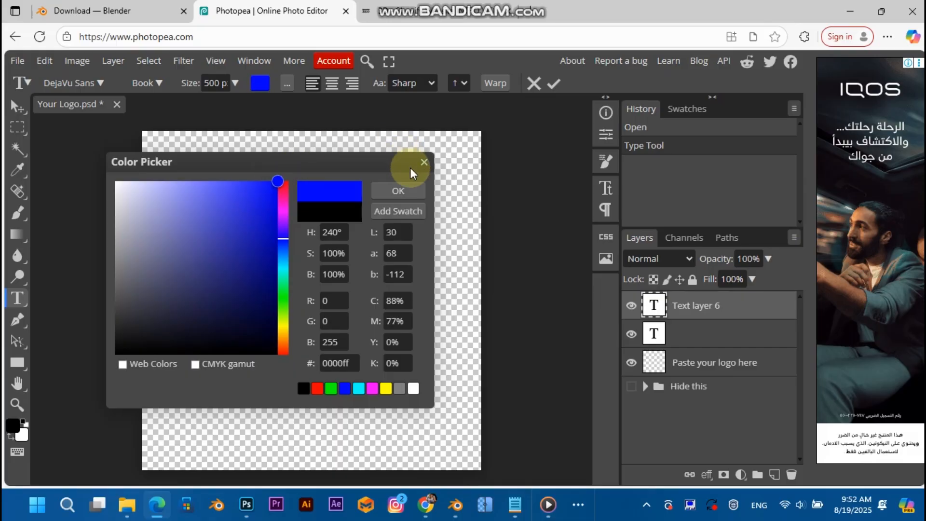
click(422, 162)
text(HI)
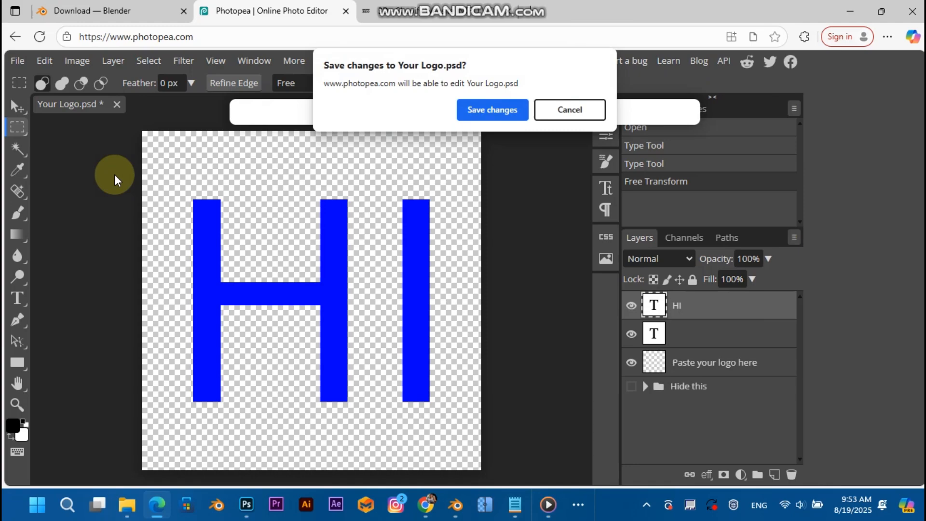
click(492, 110)
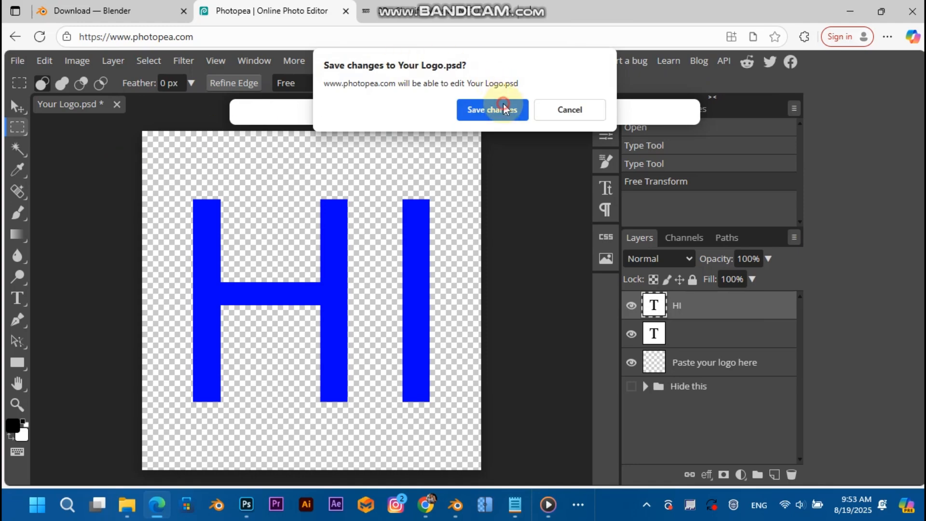
click(491, 110)
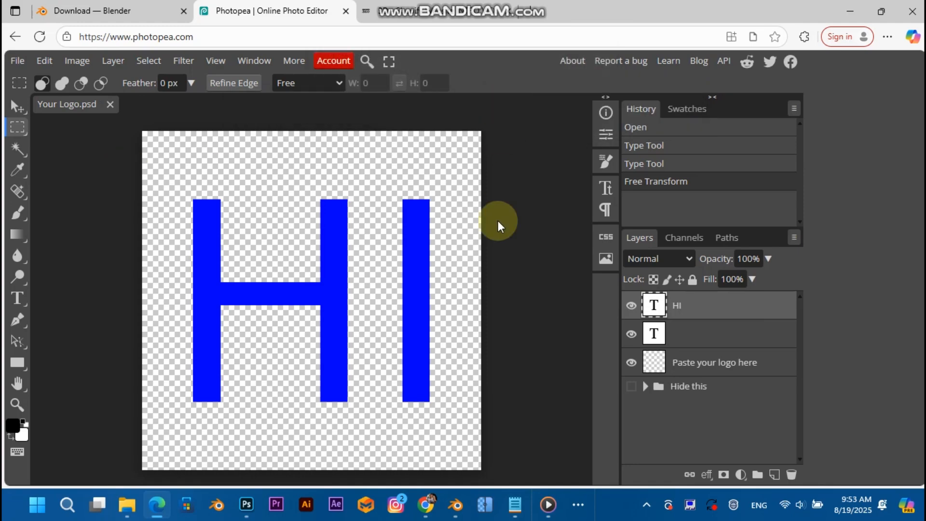
mouse_move(215, 504)
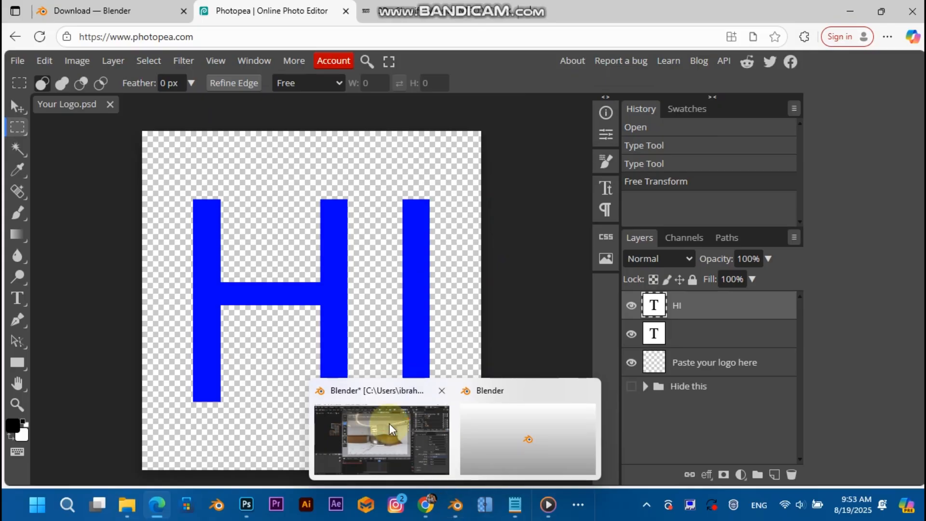
- Unpack the logo image and set the material's Base Color to the saved Your Logo.psd
click(380, 439)
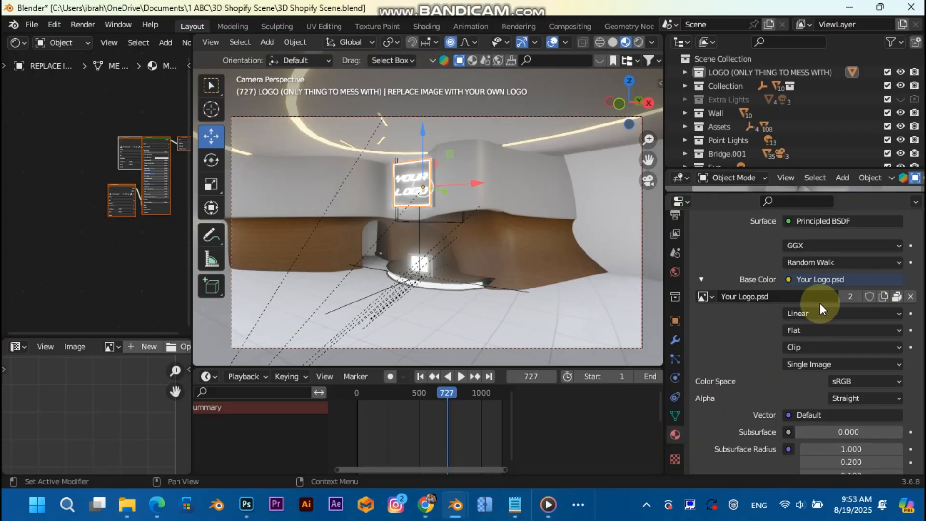
click(884, 296)
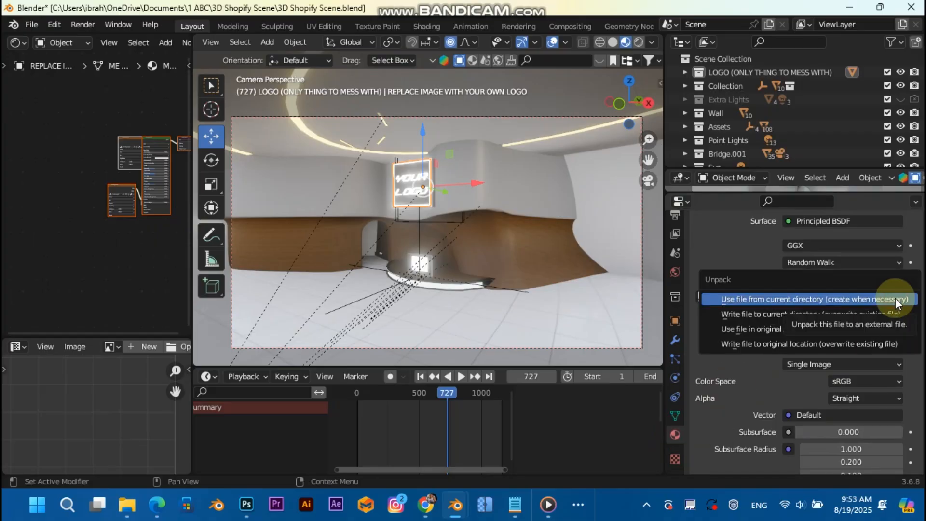
click(807, 299)
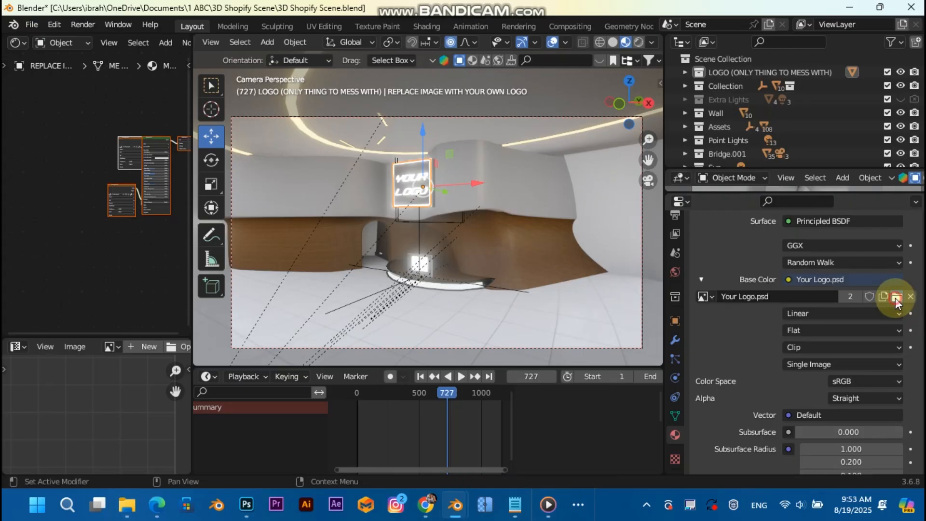
click(896, 296)
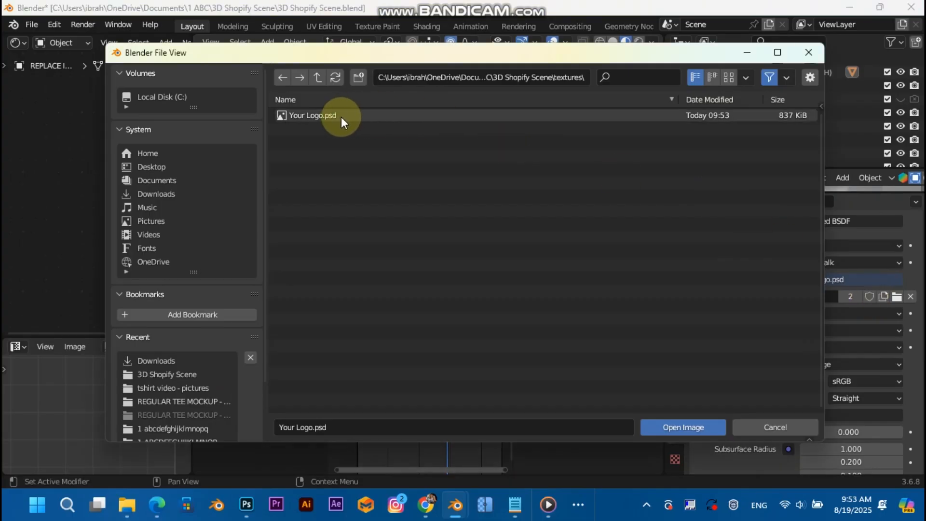
click(681, 427)
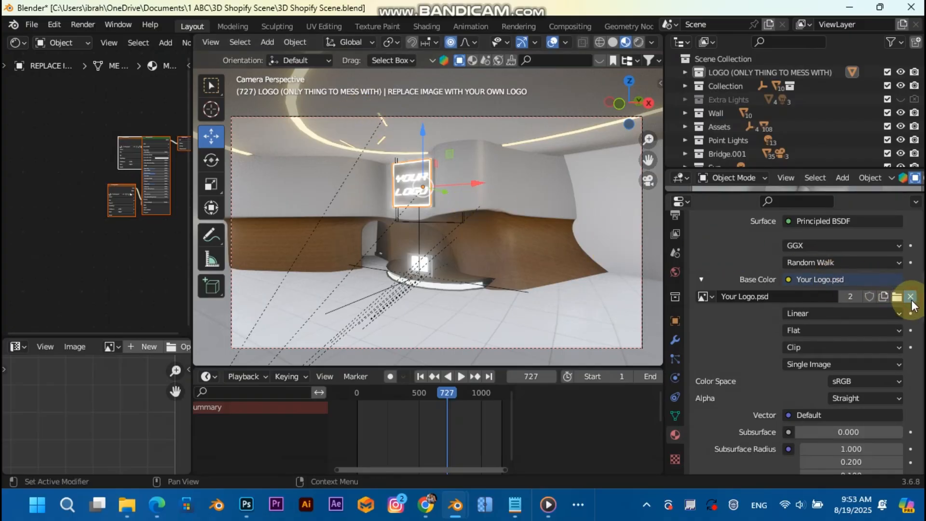
click(896, 296)
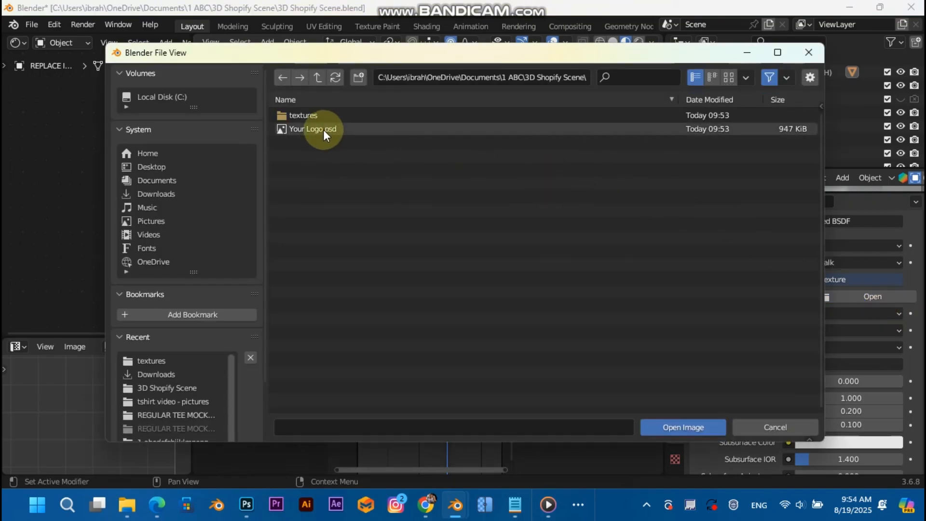
click(681, 427)
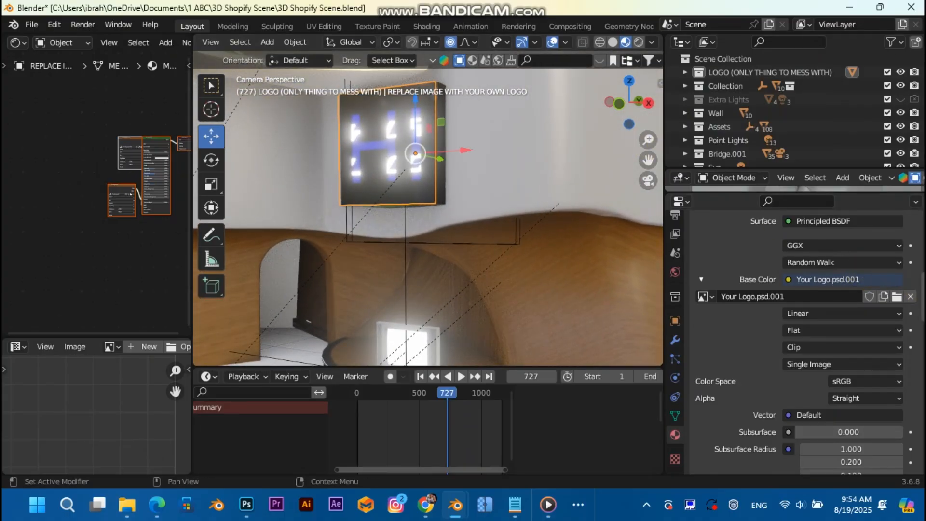
- Replace the Emission image with the updated Your Logo.psd so the blue HI glows
scroll(down, 3)
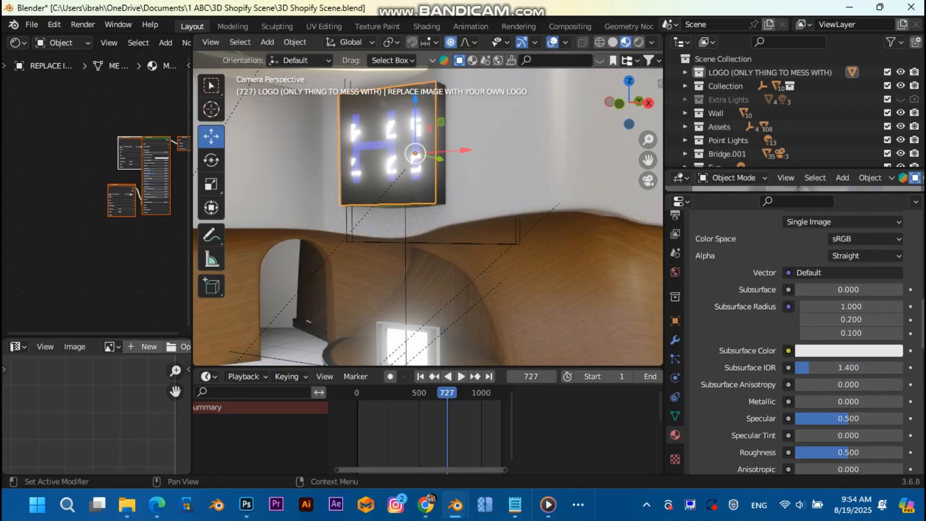
scroll(down, 3)
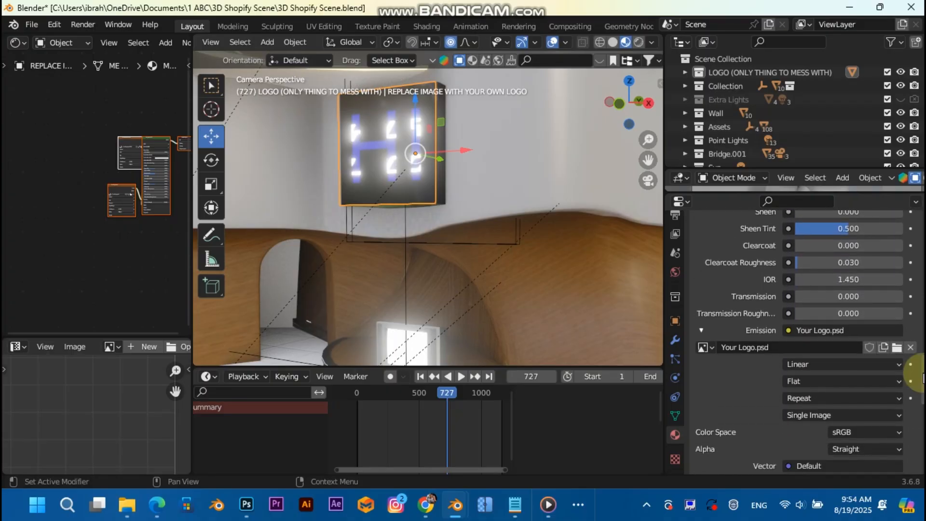
click(896, 347)
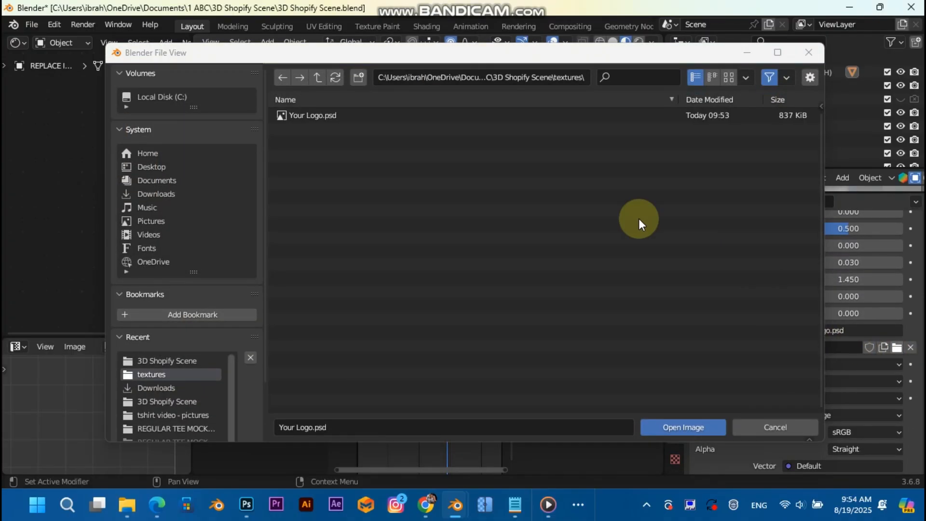
click(682, 427)
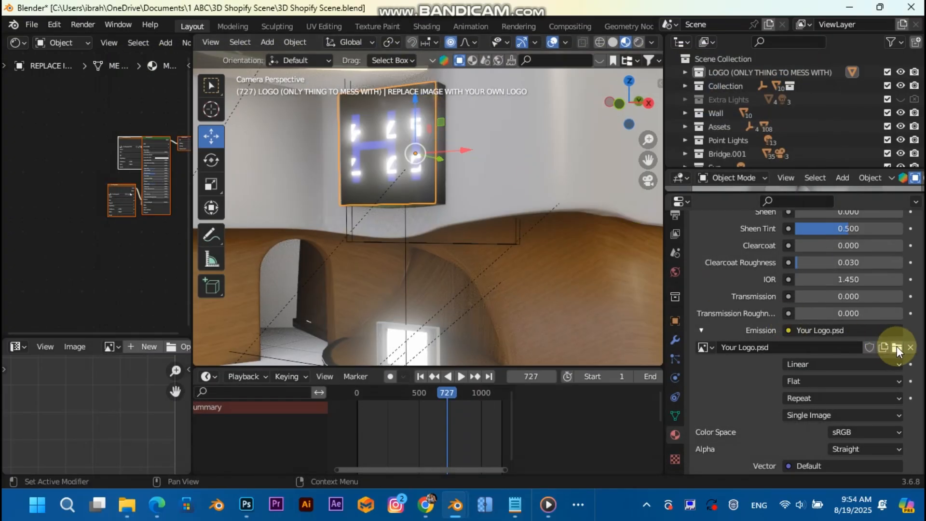
click(909, 348)
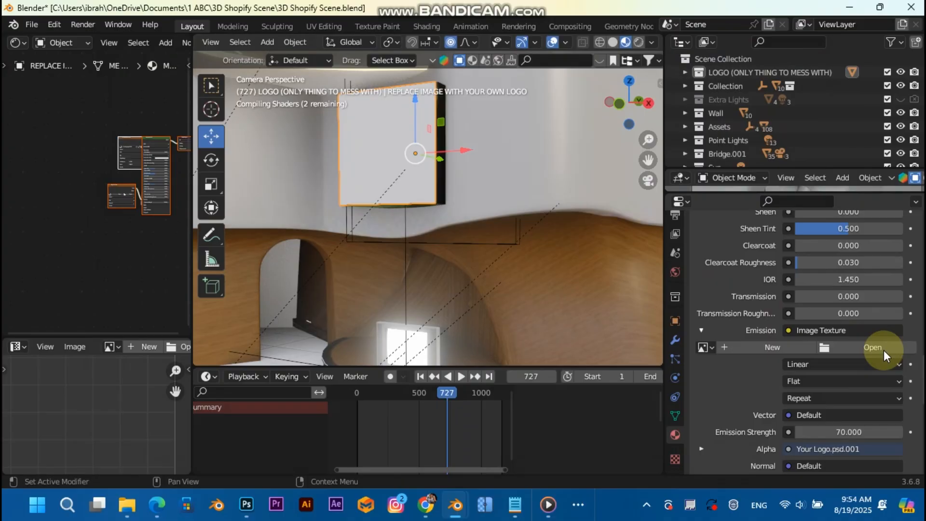
click(873, 347)
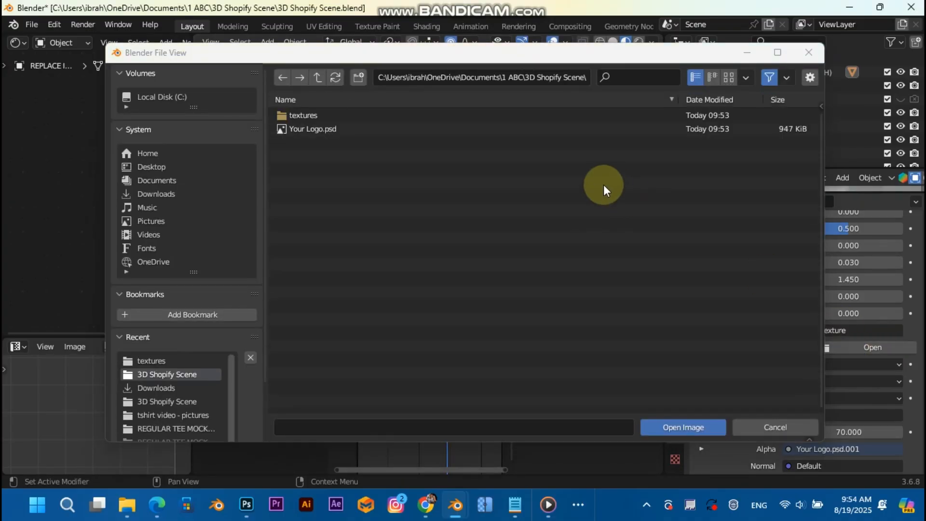
click(682, 427)
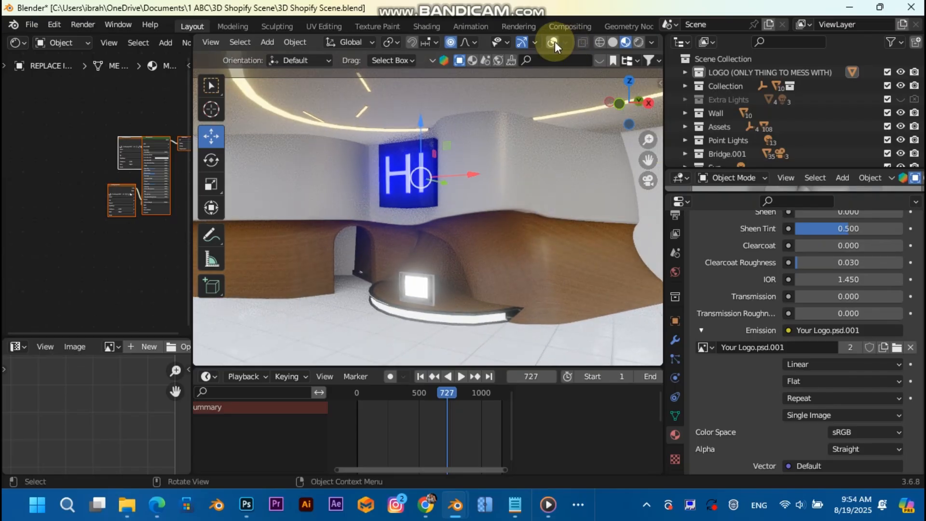
- Preview the scene with rendered shading through the camera and set the current frame to 900
click(554, 41)
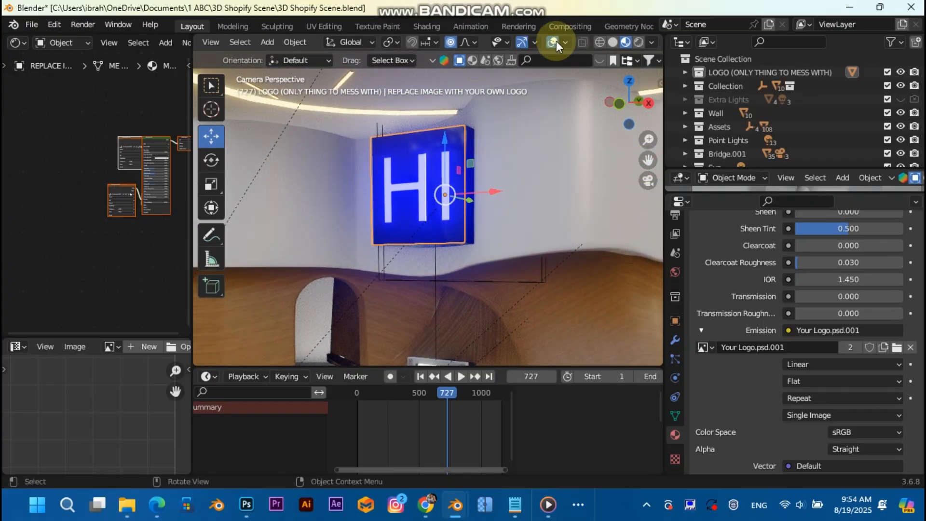
click(638, 41)
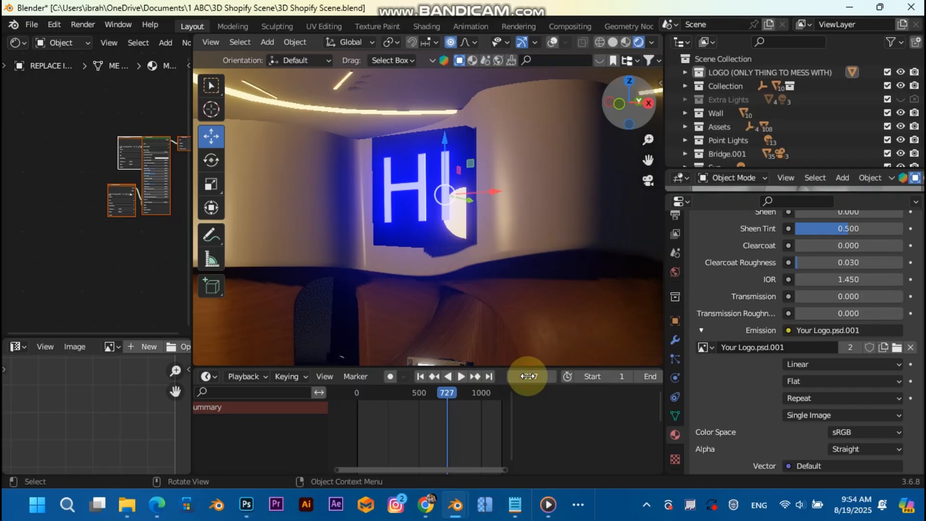
click(526, 377)
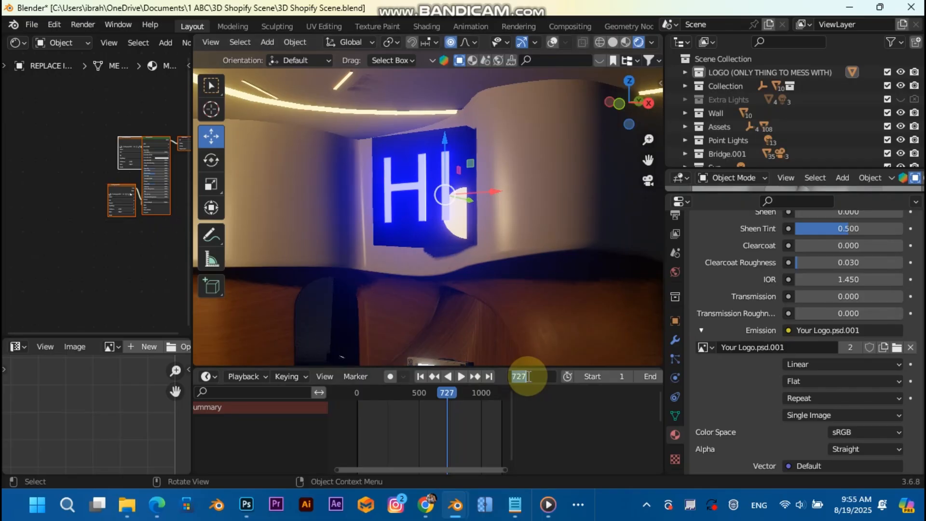
text(900)
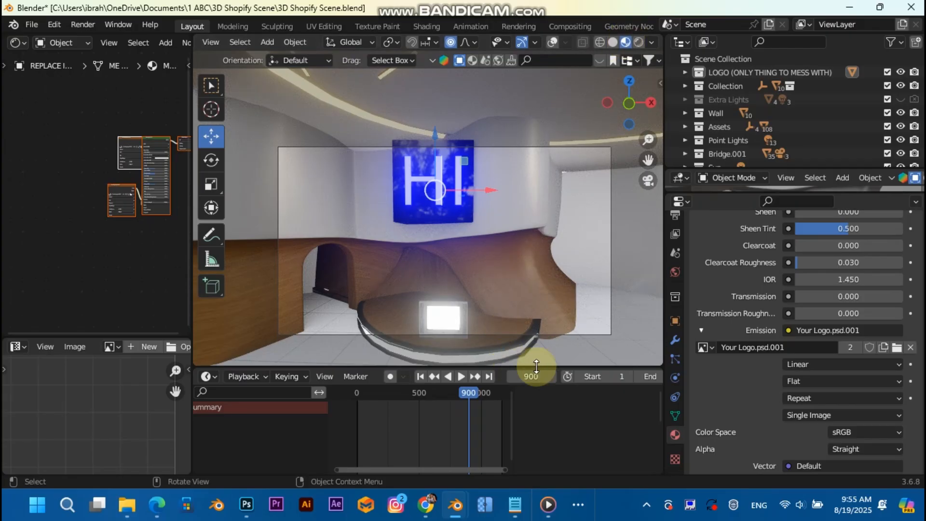
scroll(down, 3)
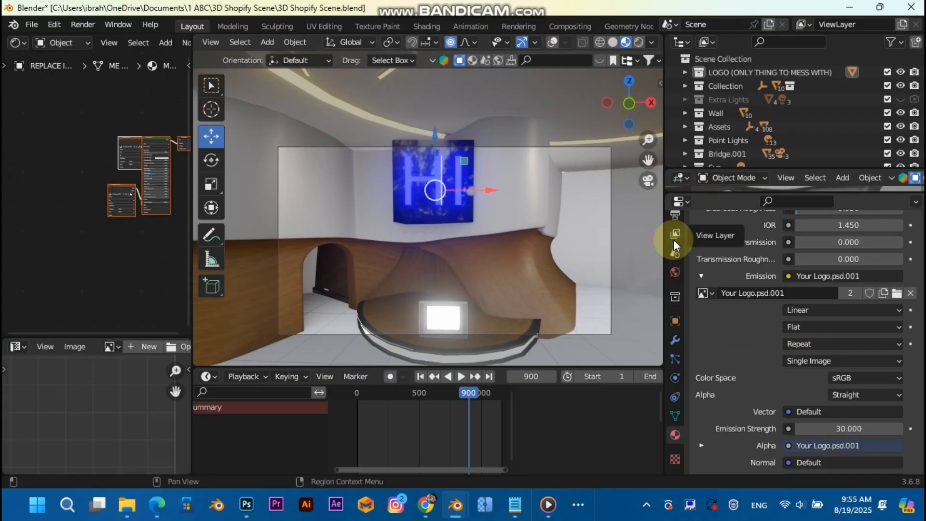
- In the render output settings, create a SHOPIFY SCENE folder in Documents for the output
click(674, 234)
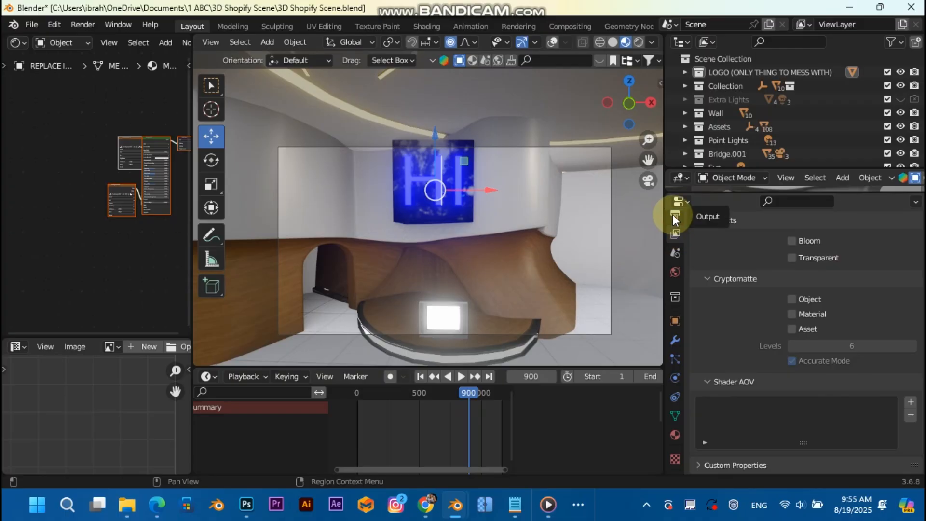
click(675, 214)
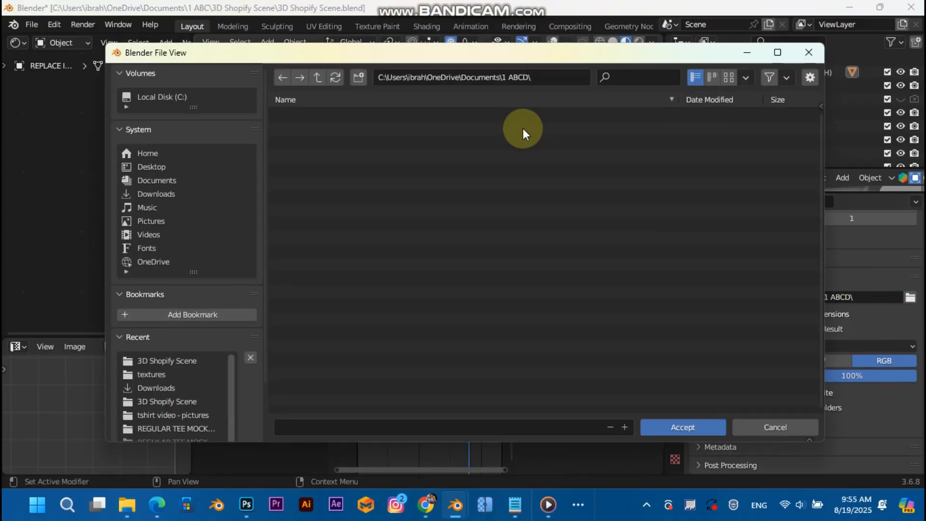
click(156, 181)
text(S)
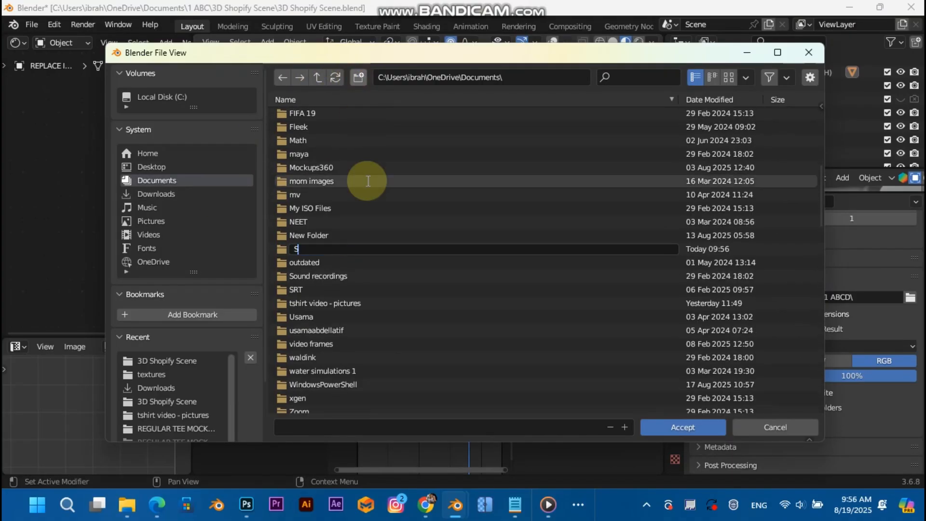
text(HOPIFY SCENE)
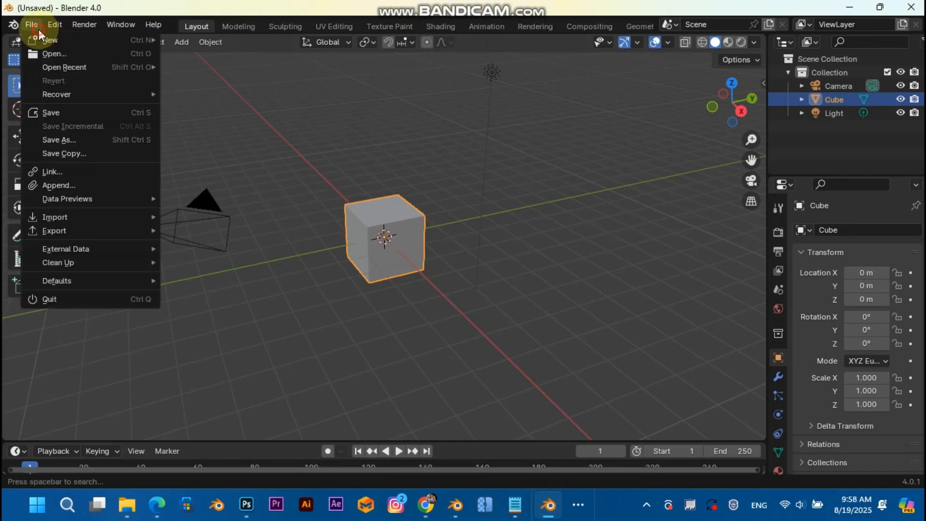
- Start a new Video Editing file at 3840×2160 with a Custom 80 fps frame rate
click(206, 26)
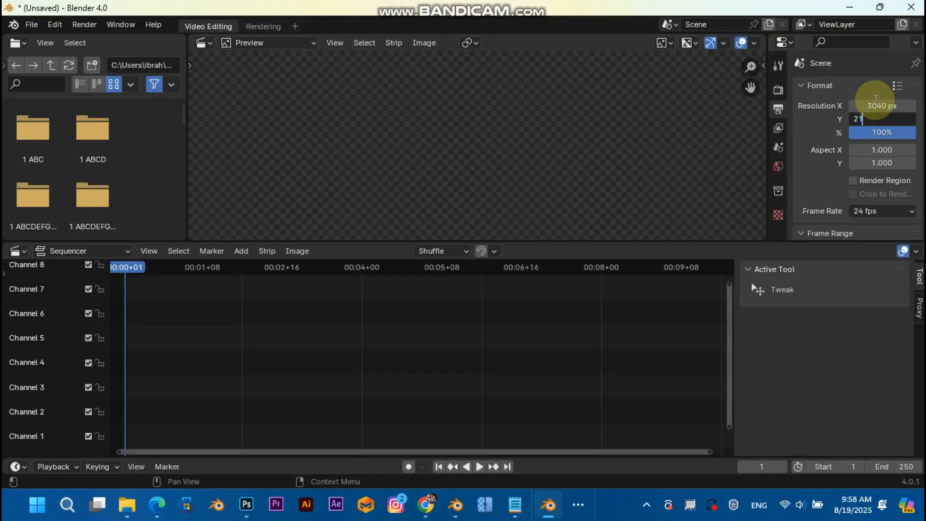
text(2160 px)
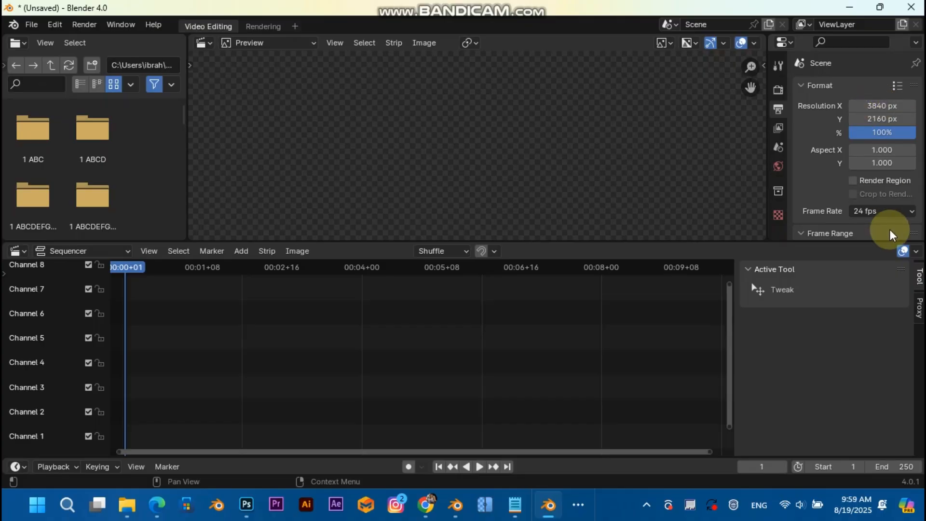
click(879, 211)
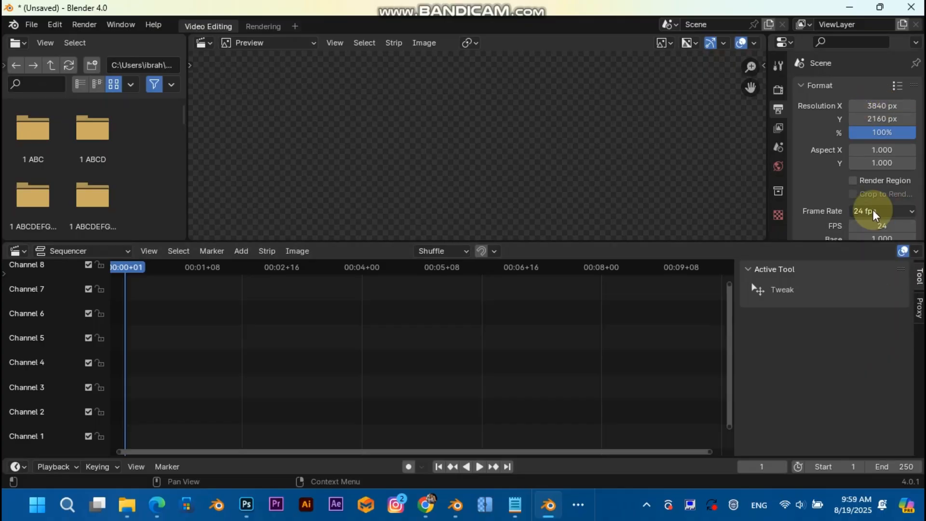
click(879, 226)
text(80)
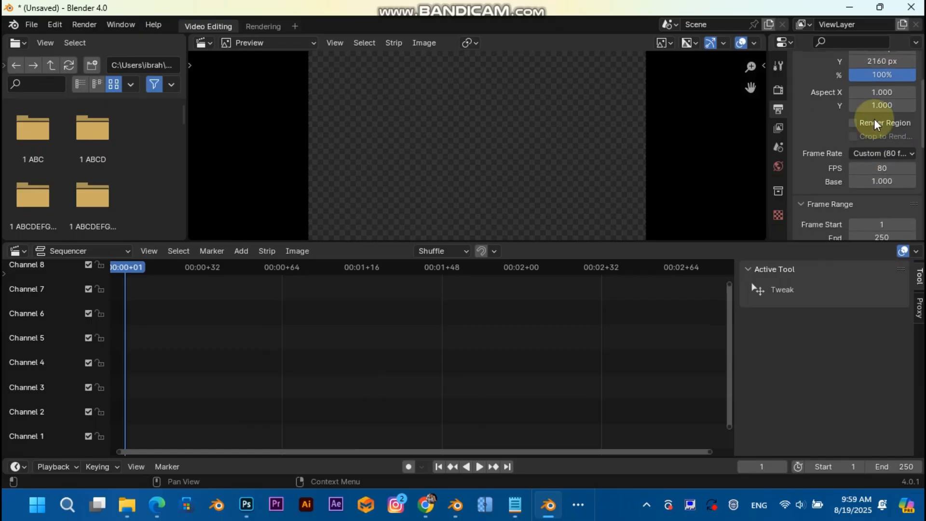
- Add the rendered jpg frames from 1 ABCD as an image sequence strip and set the output folder in Documents
click(240, 250)
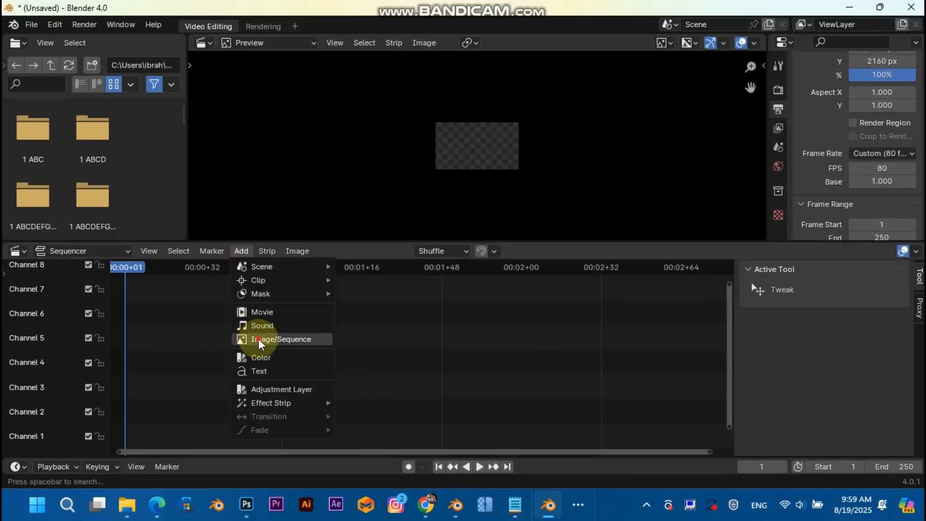
click(282, 338)
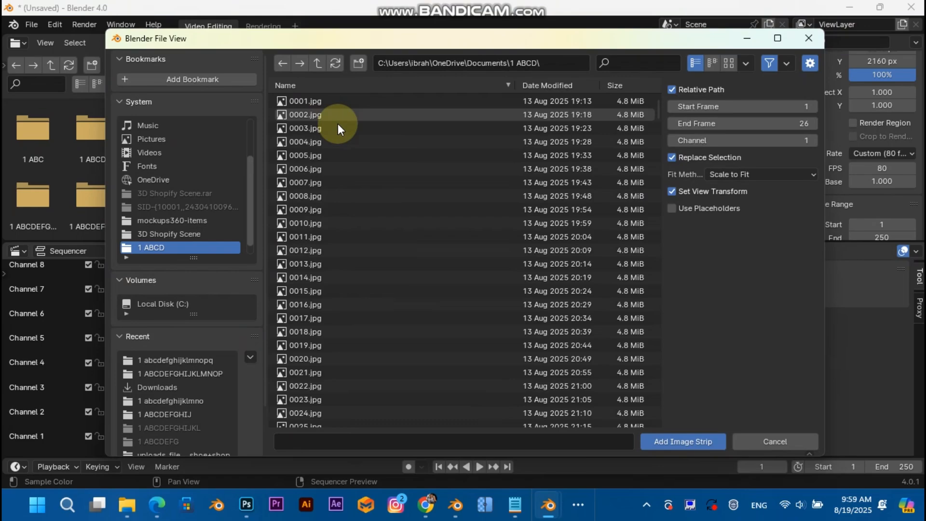
click(681, 441)
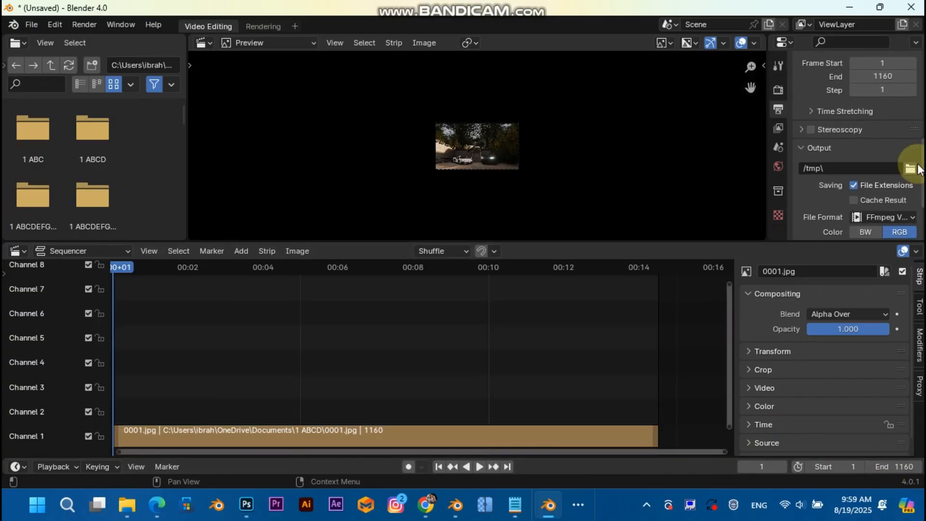
click(908, 168)
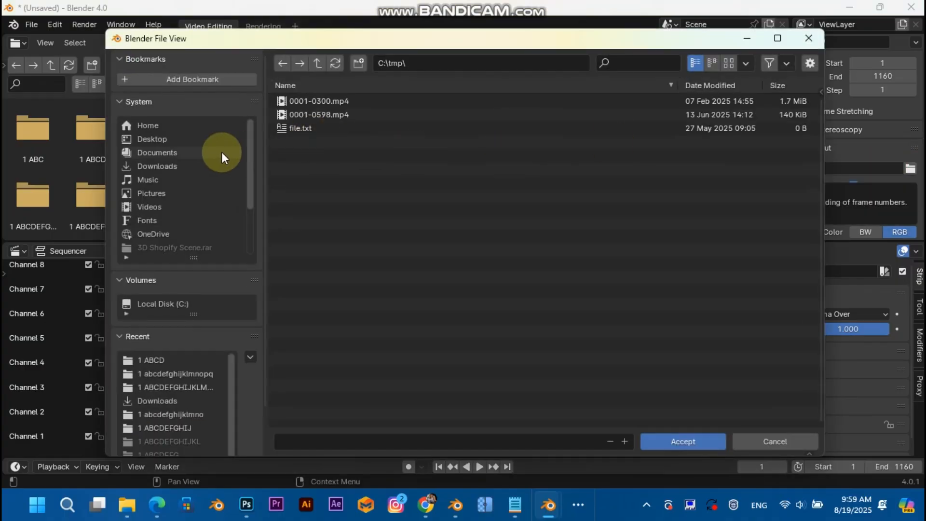
click(682, 440)
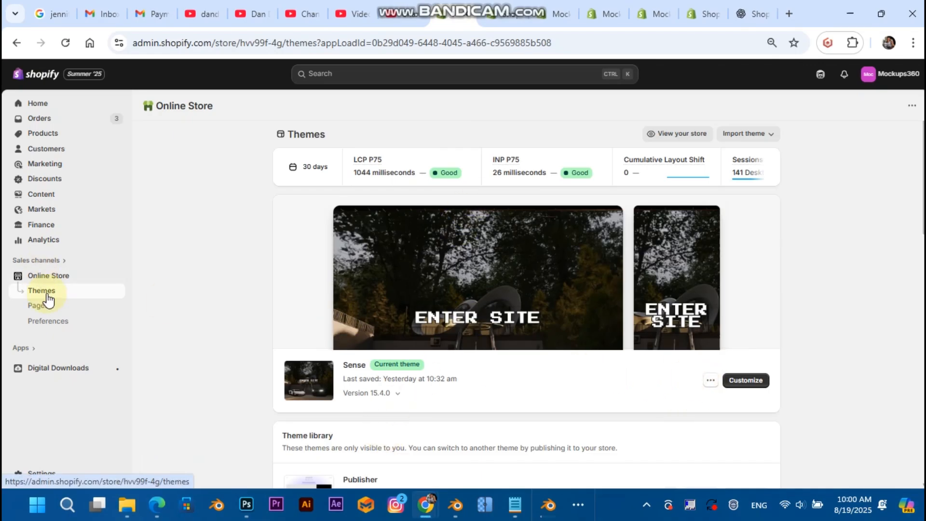
- Show the store's themes page under Online Store with the ENTER SITE preview
click(710, 380)
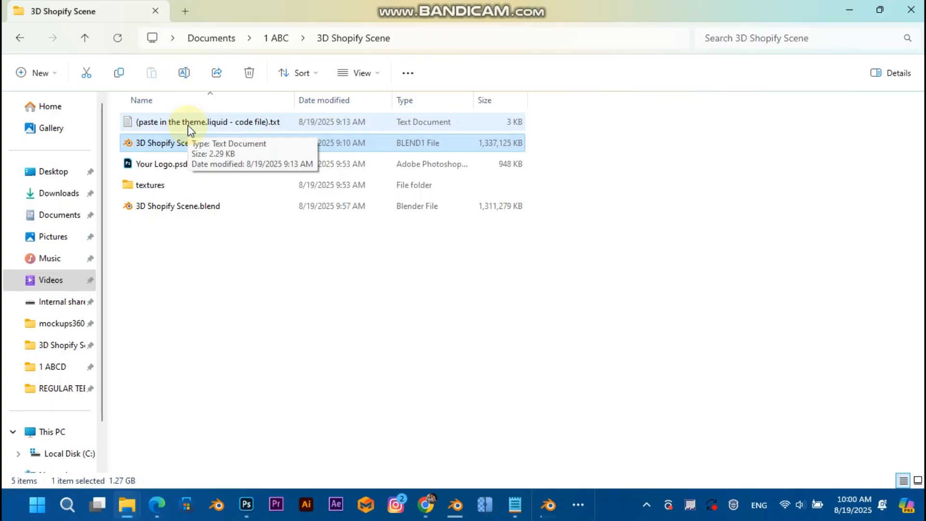
- Copy the whole intro-overlay script from the text file into theme.liquid above the closing body tag
double_click(208, 122)
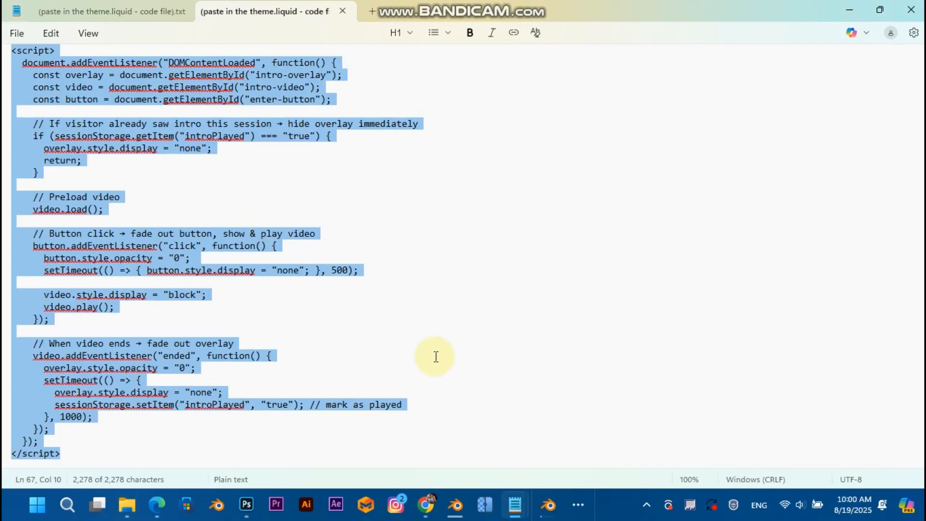
click(425, 504)
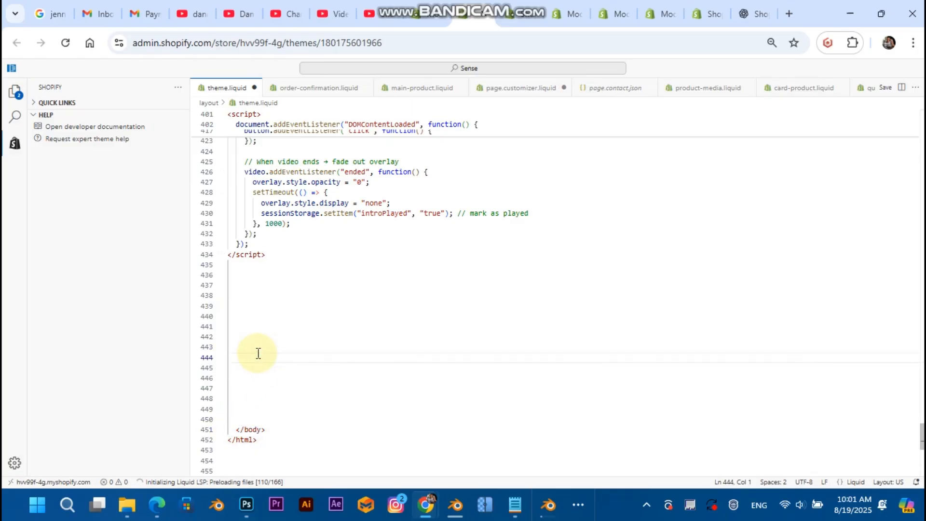
- Bring up the Files result in the Shopify admin search
scroll(down, 3)
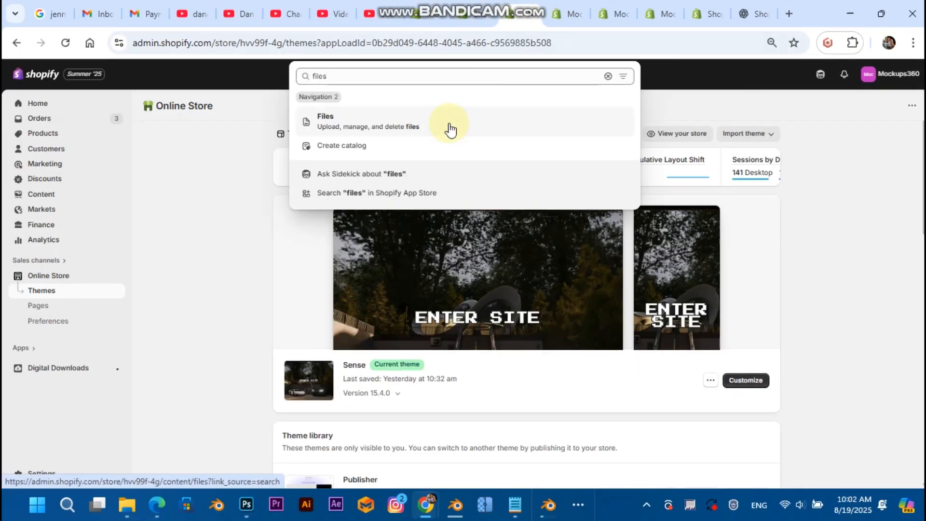
- Show the store's Files library and review its existing uploads
click(367, 121)
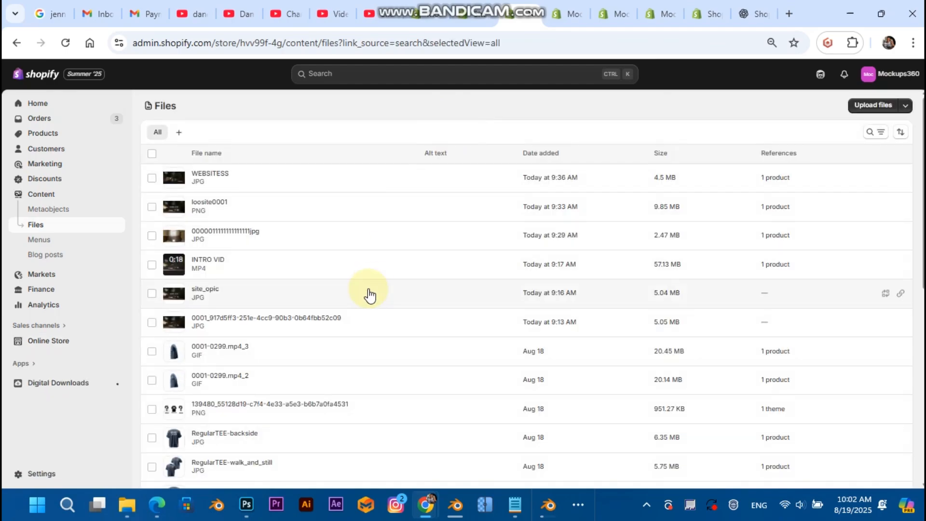
scroll(down, 3)
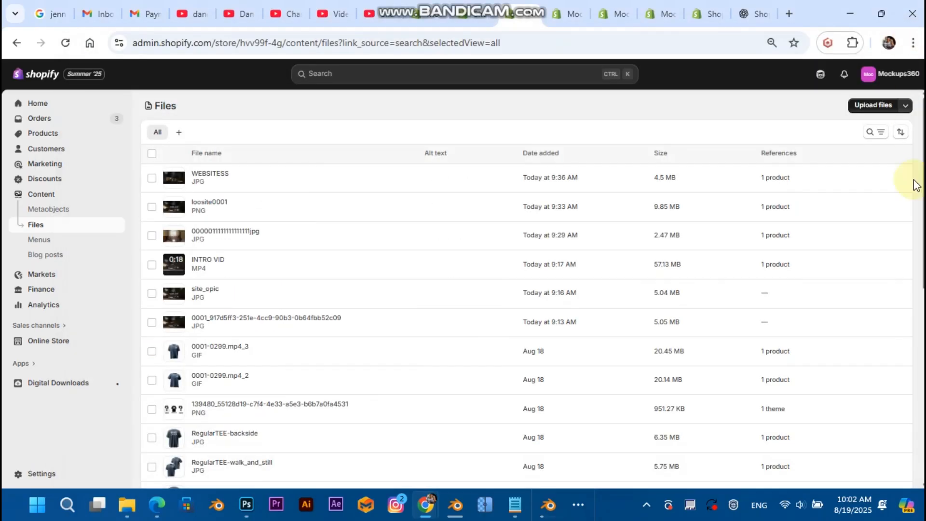
scroll(down, 3)
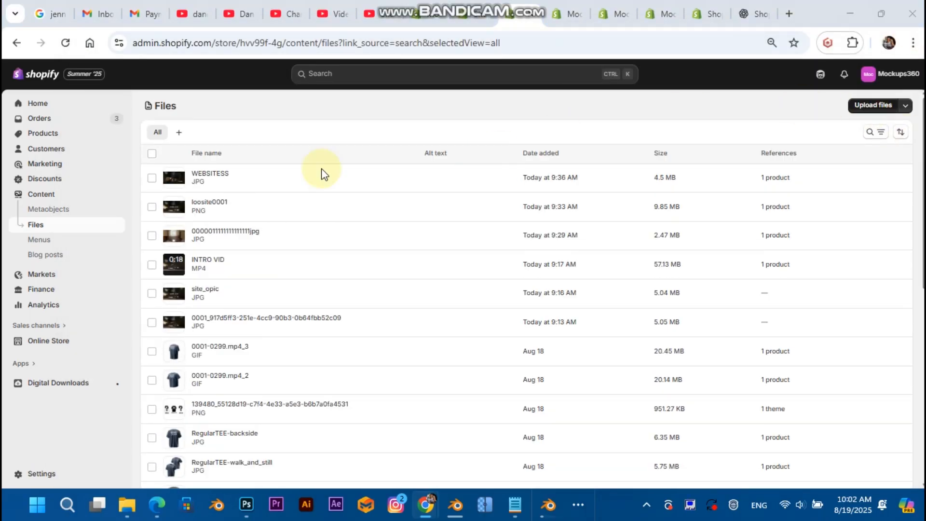
- Upload the rendered frame 0001.jpg from the 1 ABCD folder to the store files
click(874, 105)
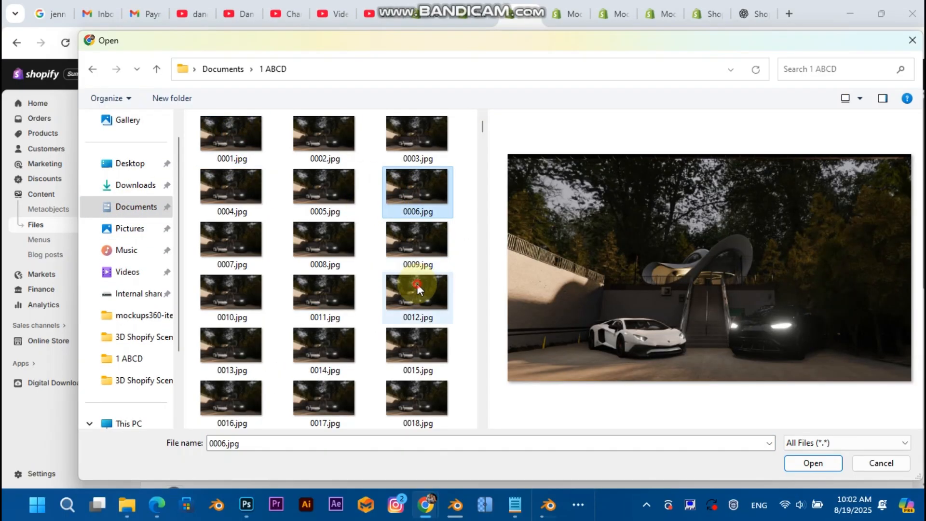
click(230, 133)
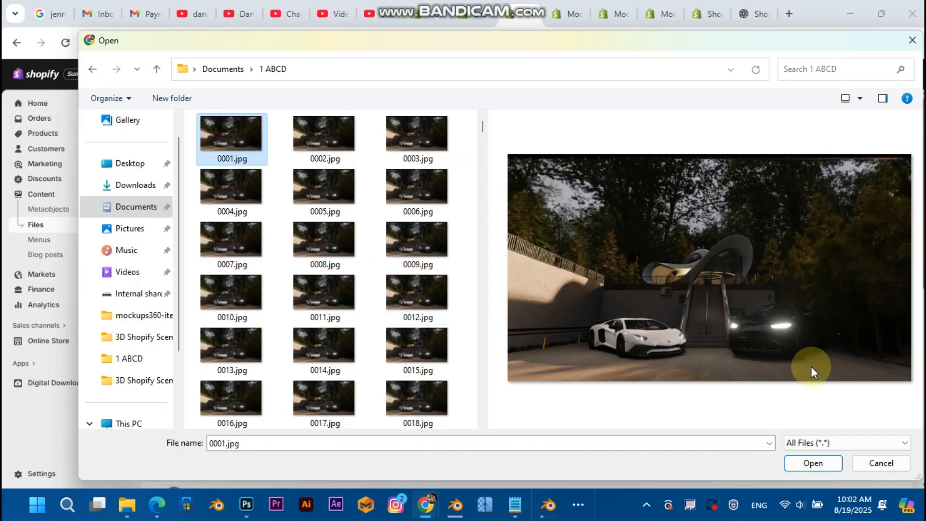
click(880, 463)
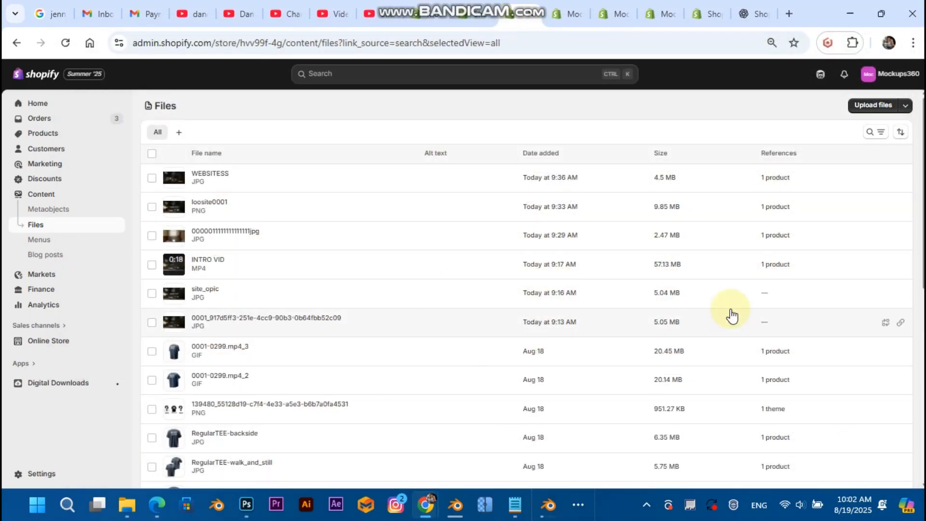
scroll(down, 3)
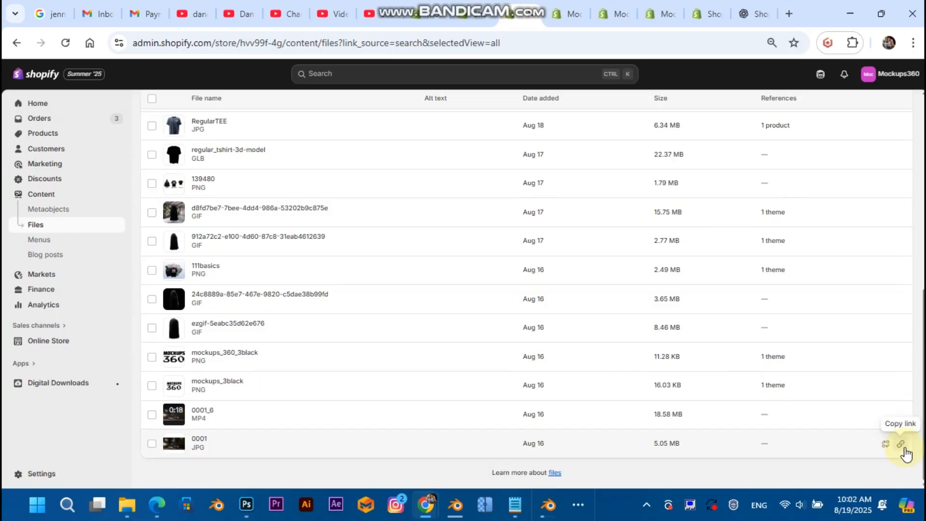
mouse_move(635, 165)
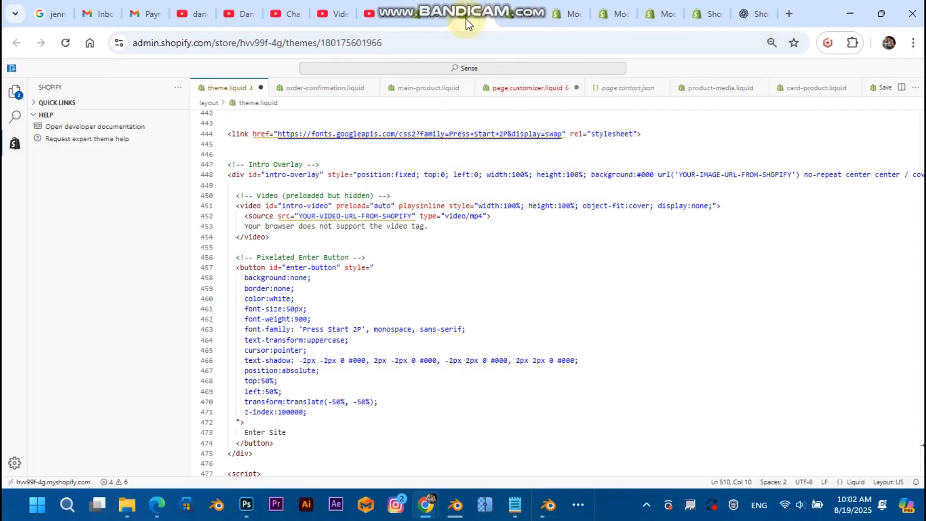
- Replace YOUR-IMAGE-URL-FROM-SHOPIFY with the 0001.jpg link, then play the intro via ENTER SITE on the live storefront
scroll(down, 3)
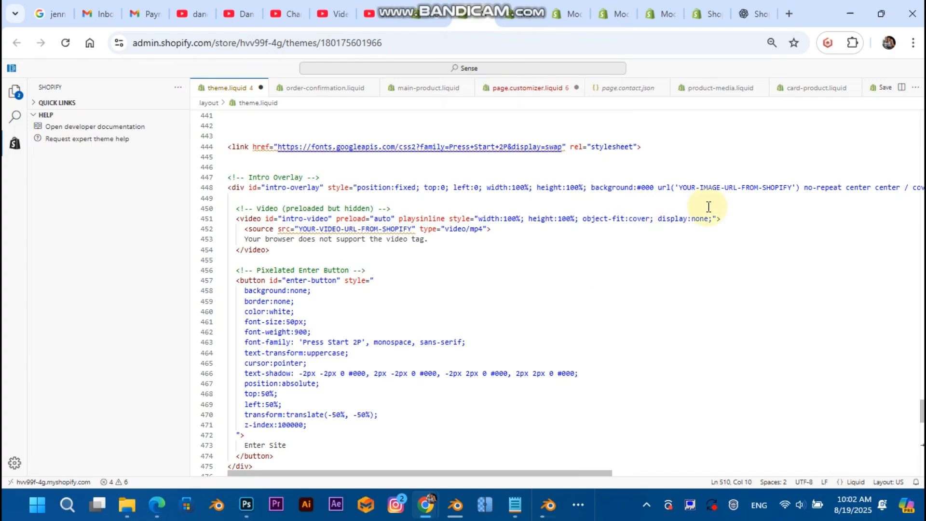
mouse_move(219, 194)
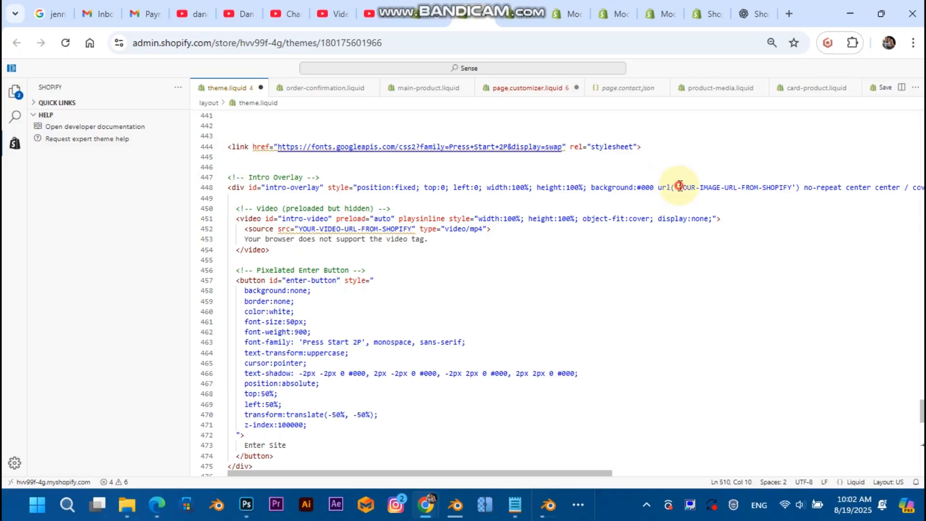
drag(679, 187, 771, 187)
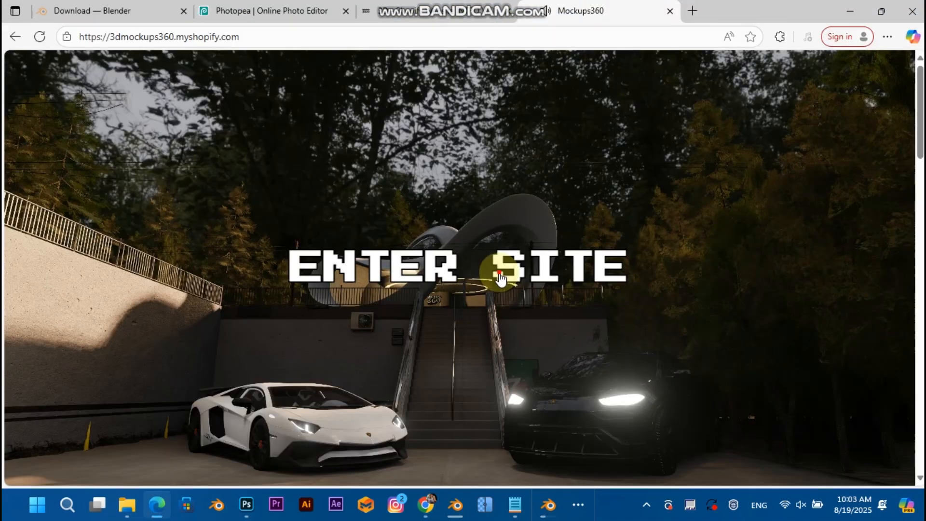
click(499, 276)
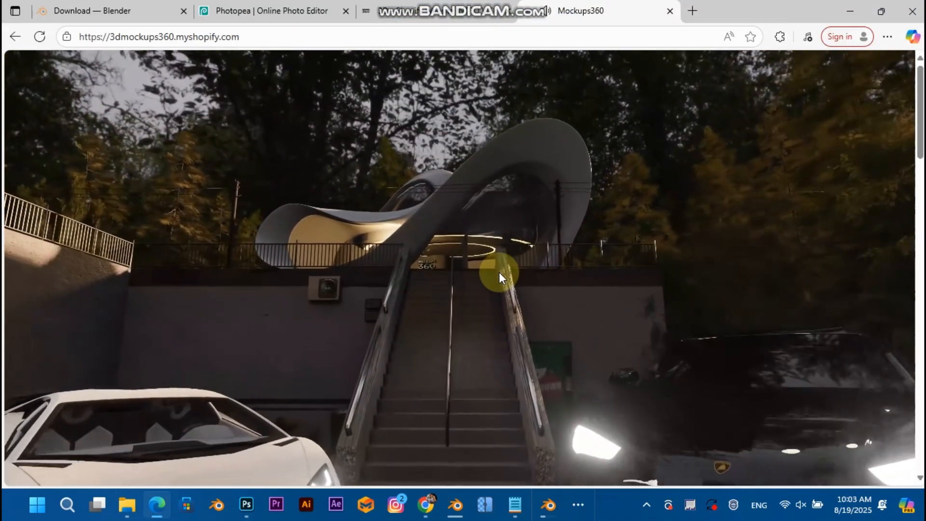